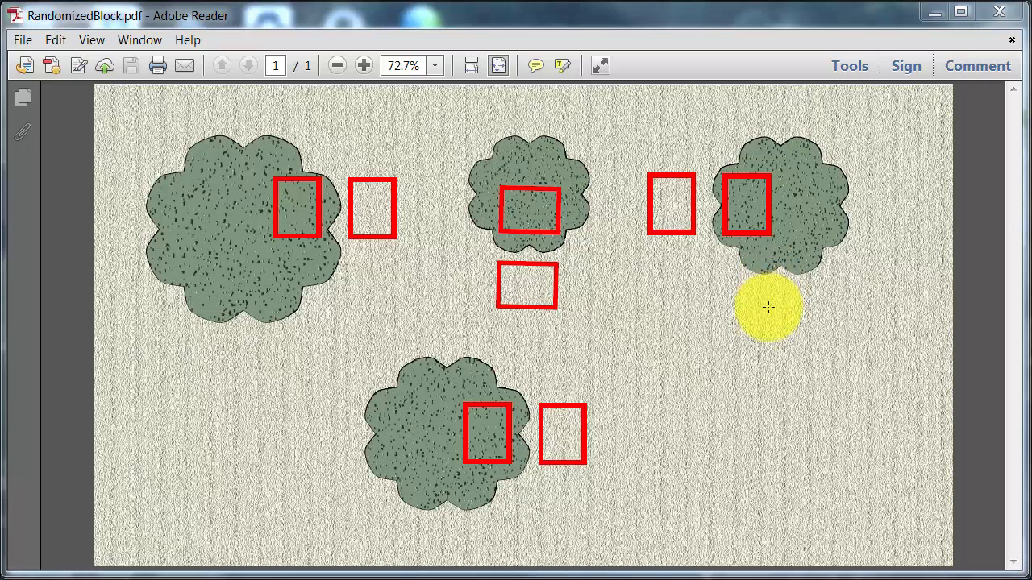
# Step: Adjust the view of the RandomizedBlock data sheet
pyautogui.moveTo(768, 306); pyautogui.dragTo(756, 358)
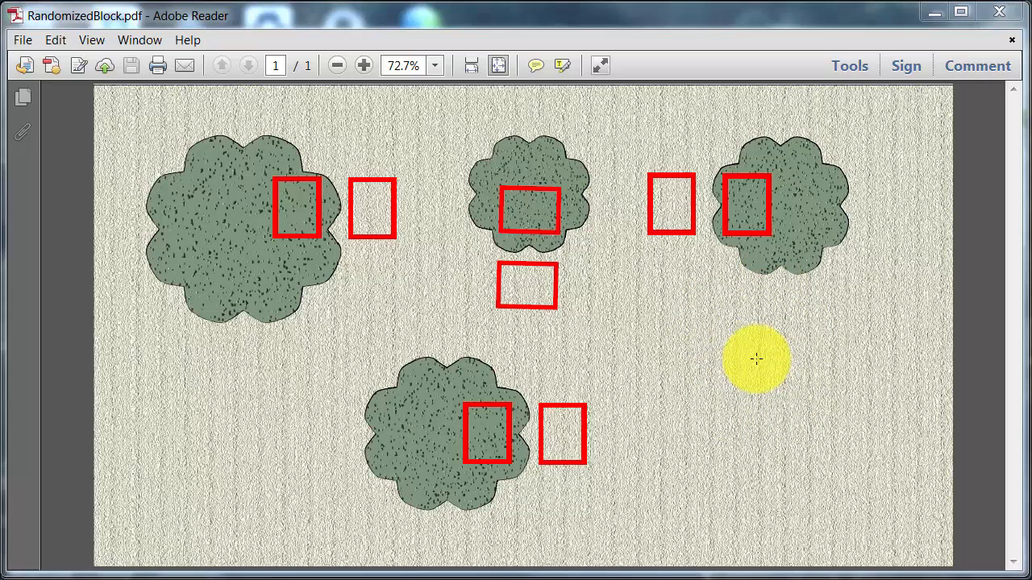
pyautogui.moveTo(757, 358); pyautogui.dragTo(787, 242)
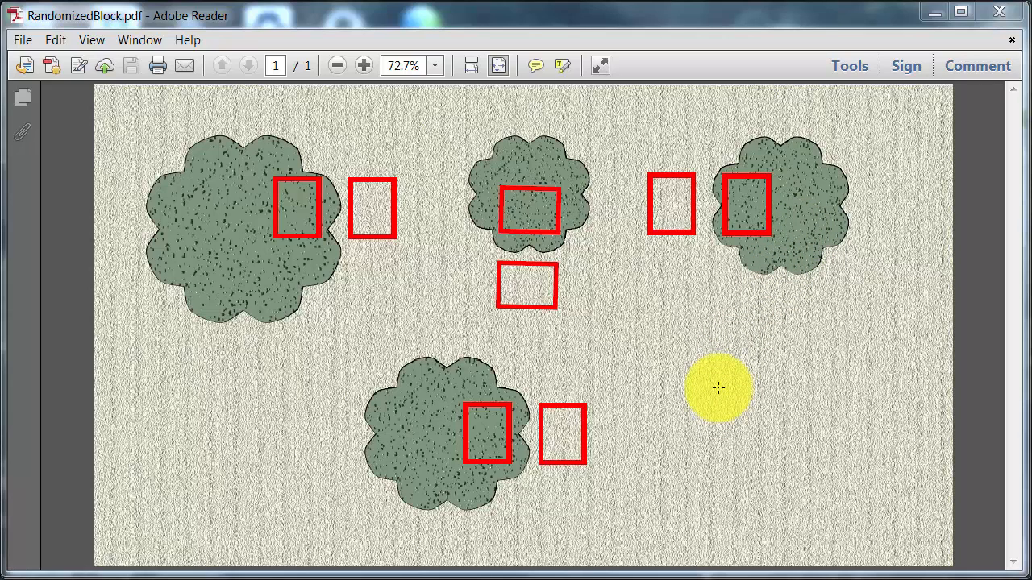
pyautogui.moveTo(717, 392); pyautogui.dragTo(734, 354)
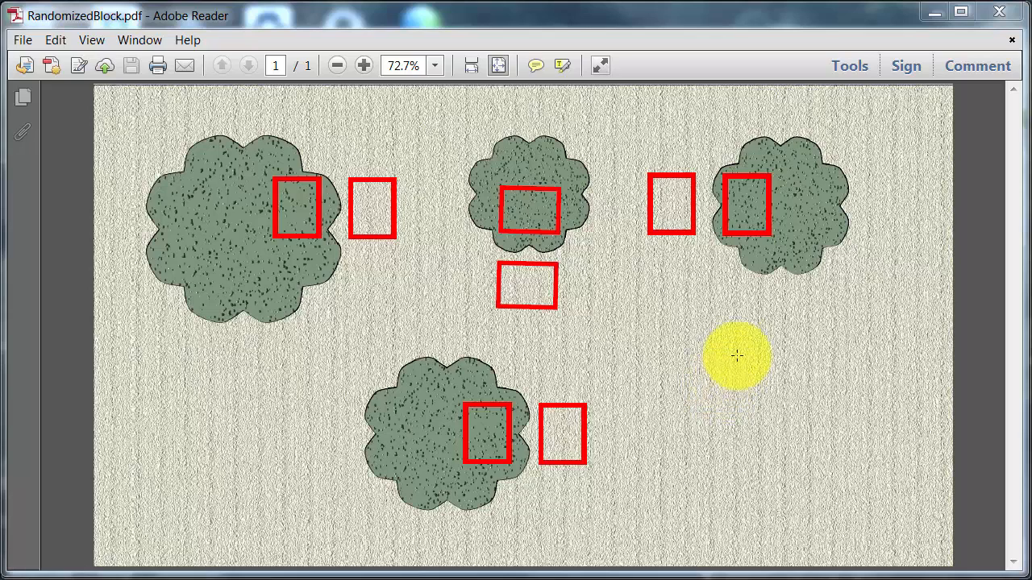
pyautogui.moveTo(735, 357); pyautogui.dragTo(782, 258)
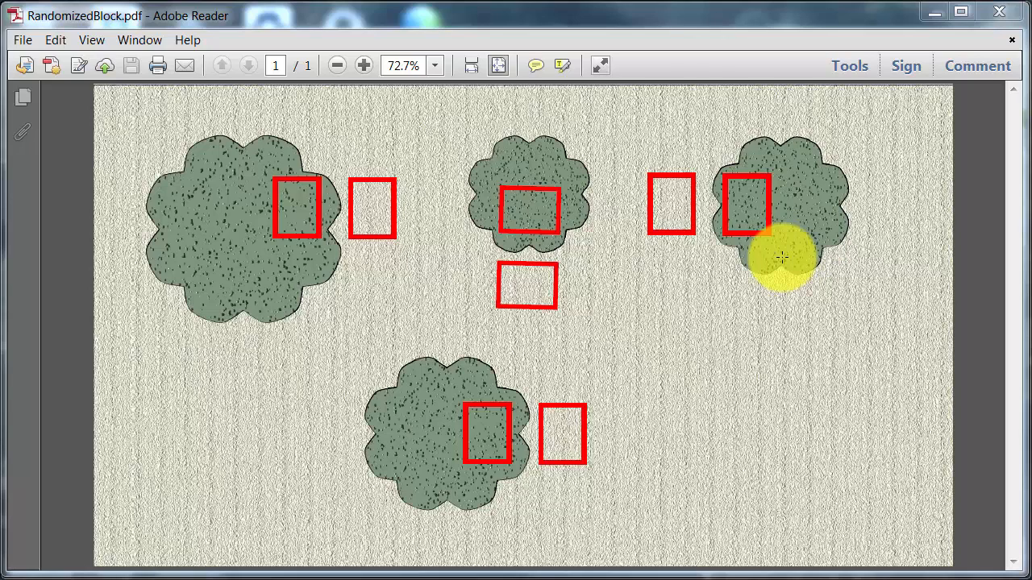
pyautogui.moveTo(745, 290)
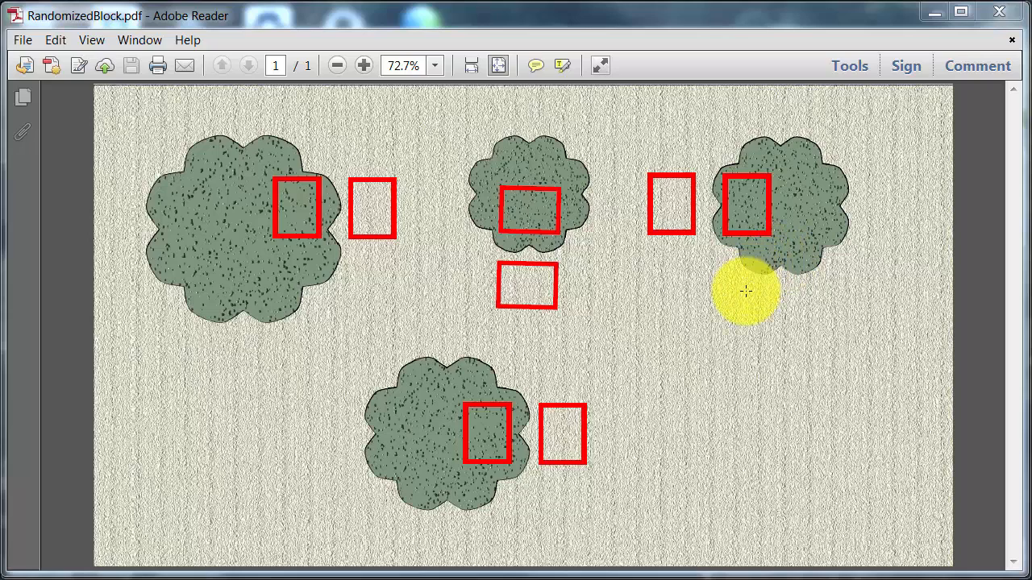
pyautogui.moveTo(756, 241)
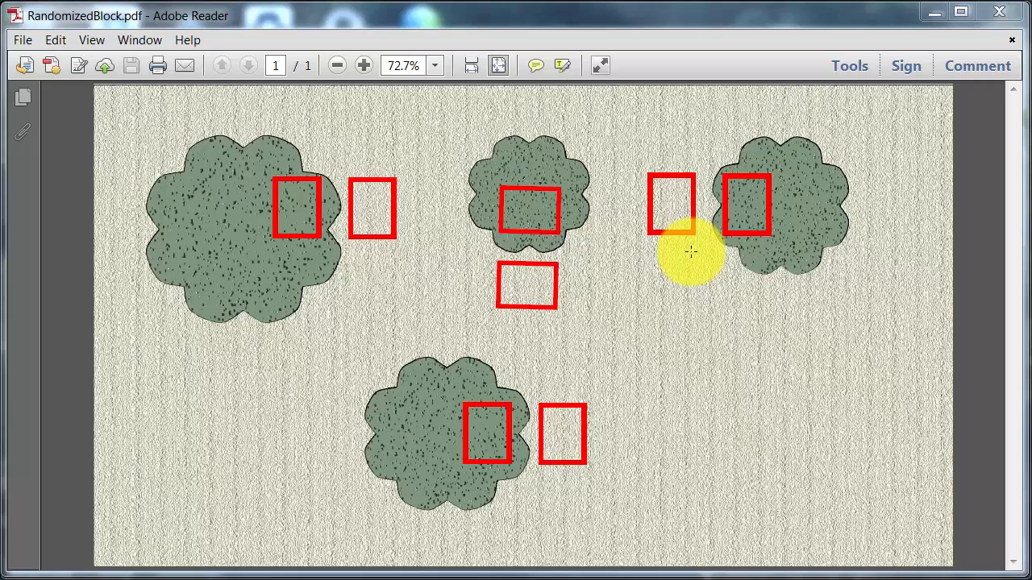
pyautogui.moveTo(759, 255)
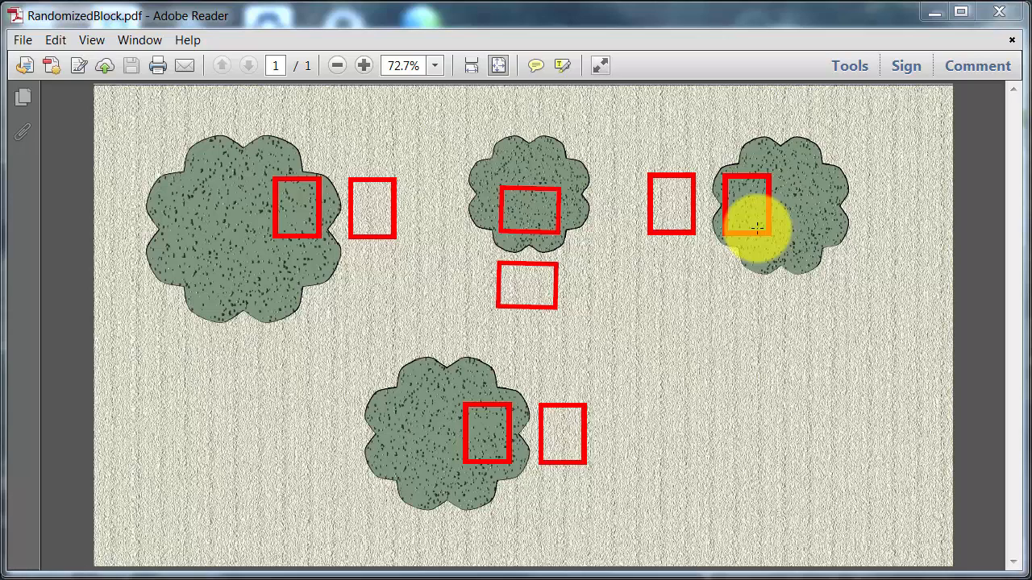
pyautogui.moveTo(726, 289)
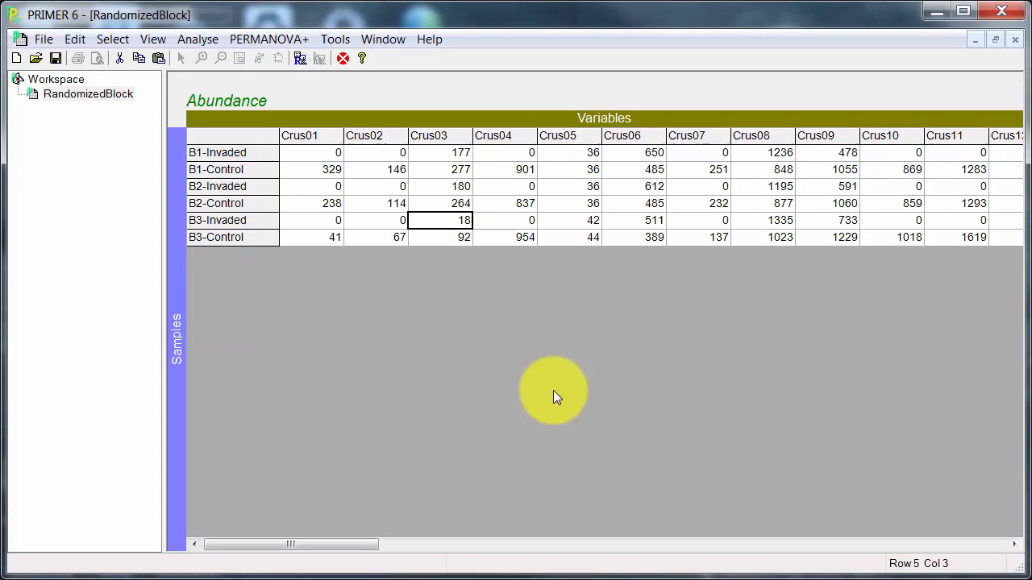
pyautogui.moveTo(432, 394)
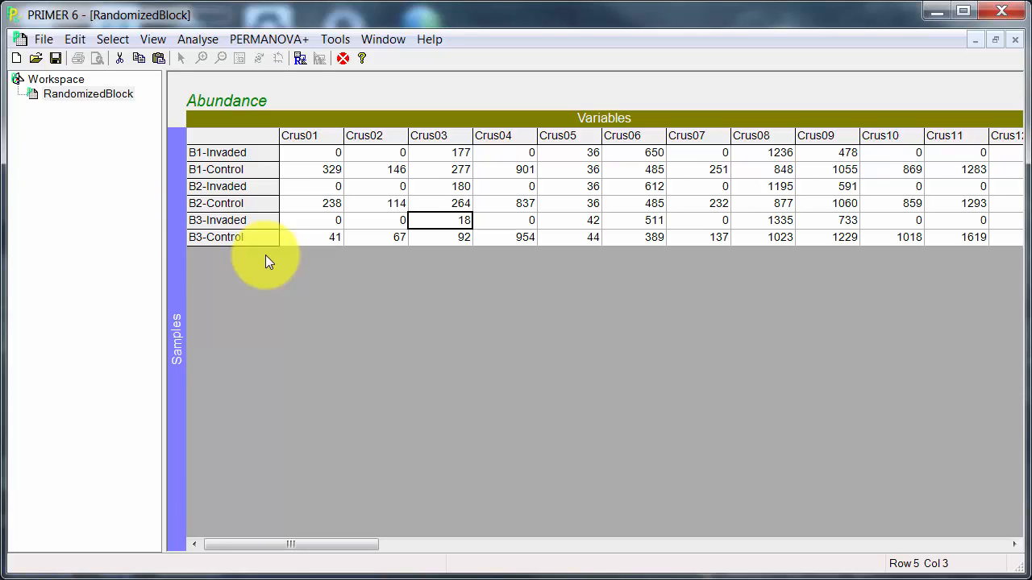
pyautogui.moveTo(137, 170)
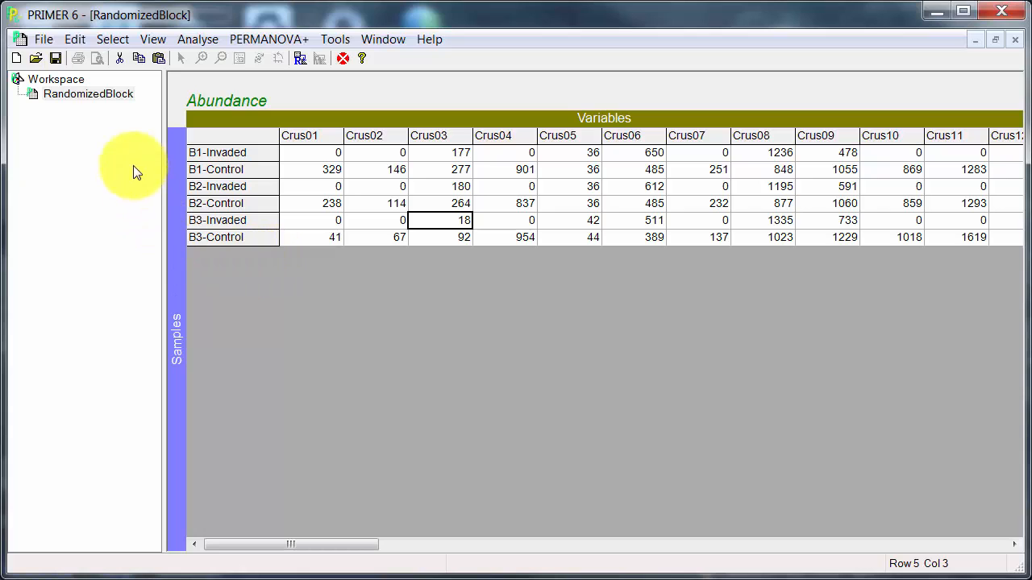
# Step: Start a Bray-Curtis resemblance on the untransformed data, then cancel it
pyautogui.click(197, 39)
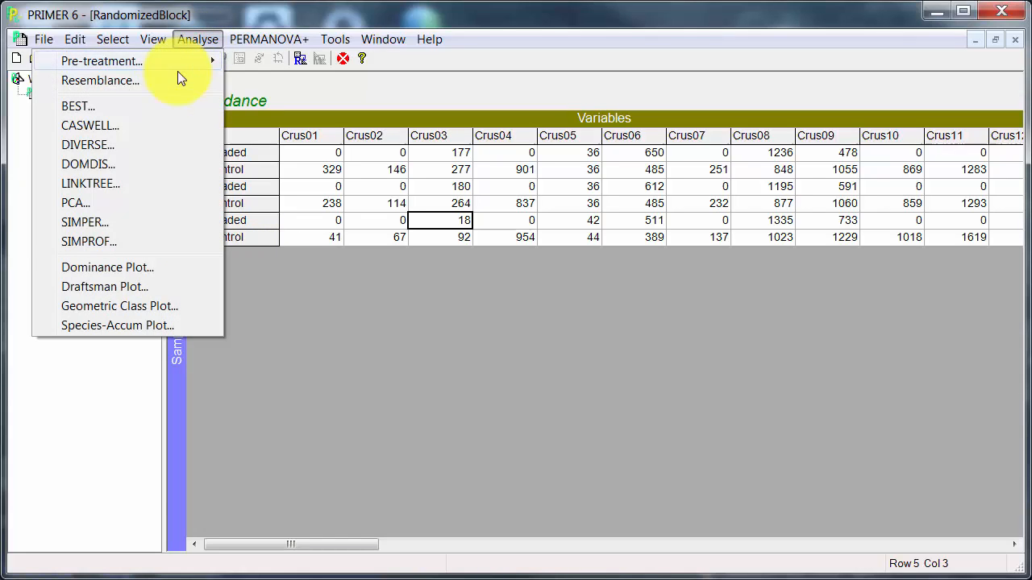
pyautogui.click(100, 81)
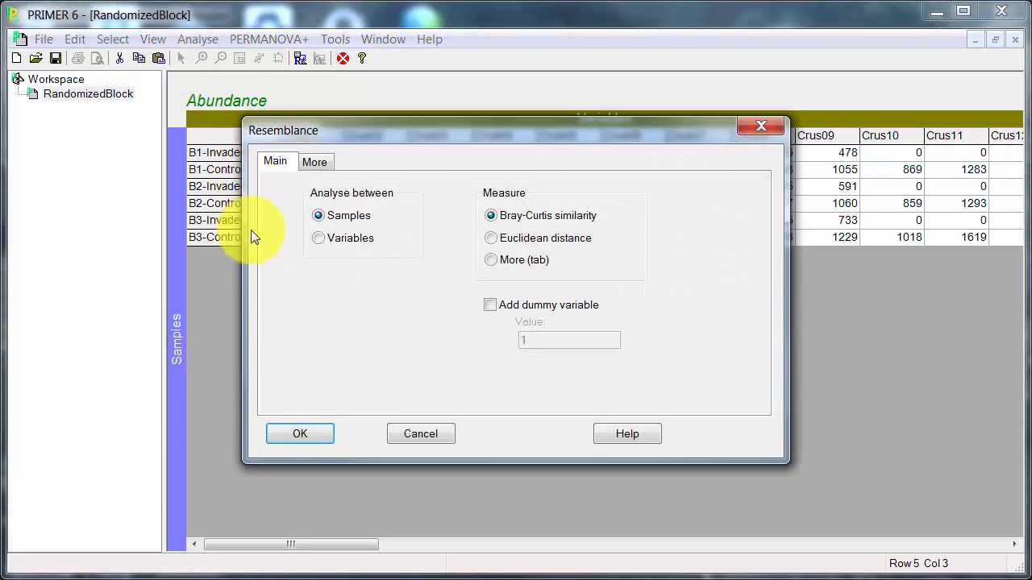
pyautogui.click(300, 433)
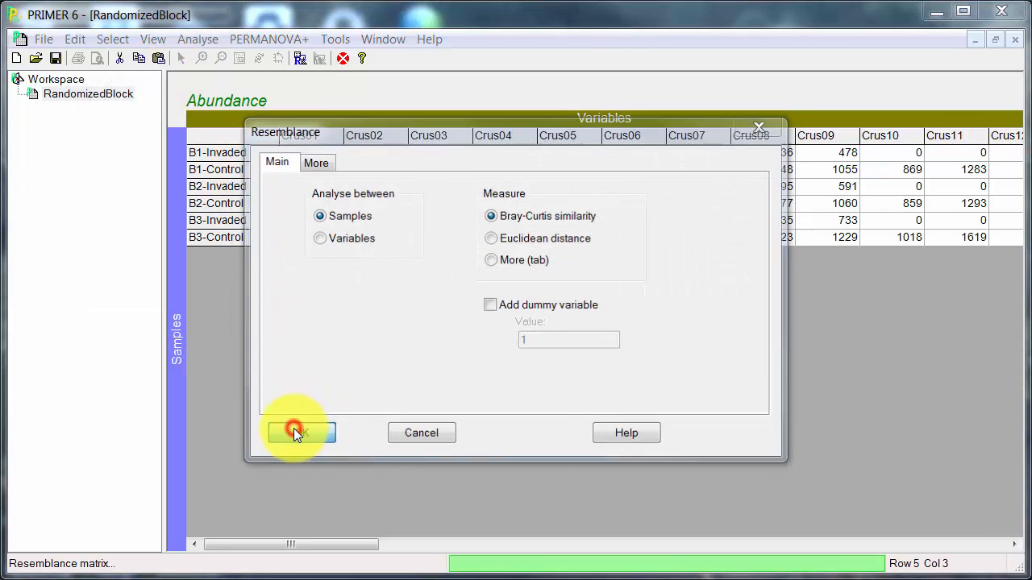
pyautogui.click(296, 432)
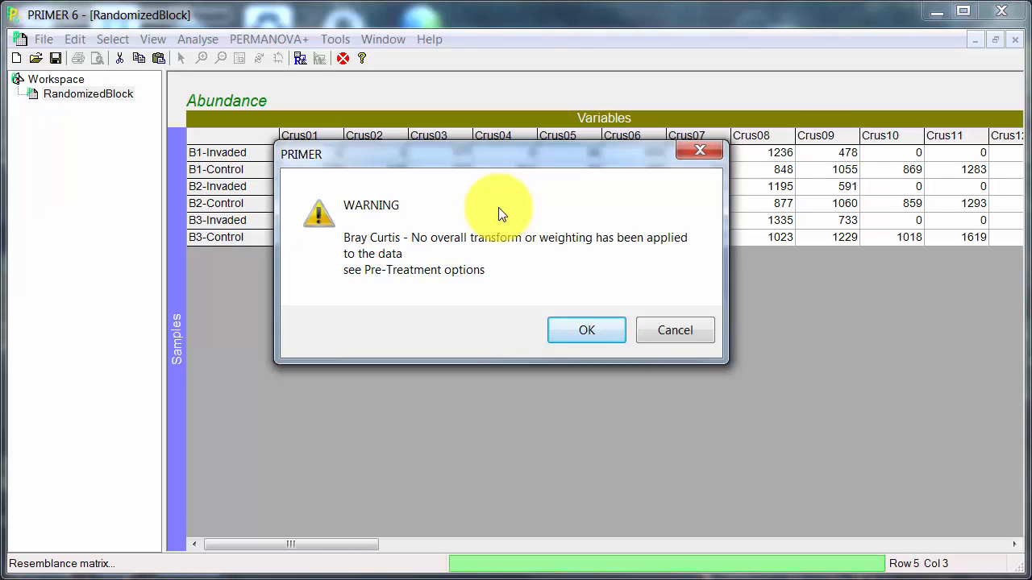
pyautogui.moveTo(674, 329)
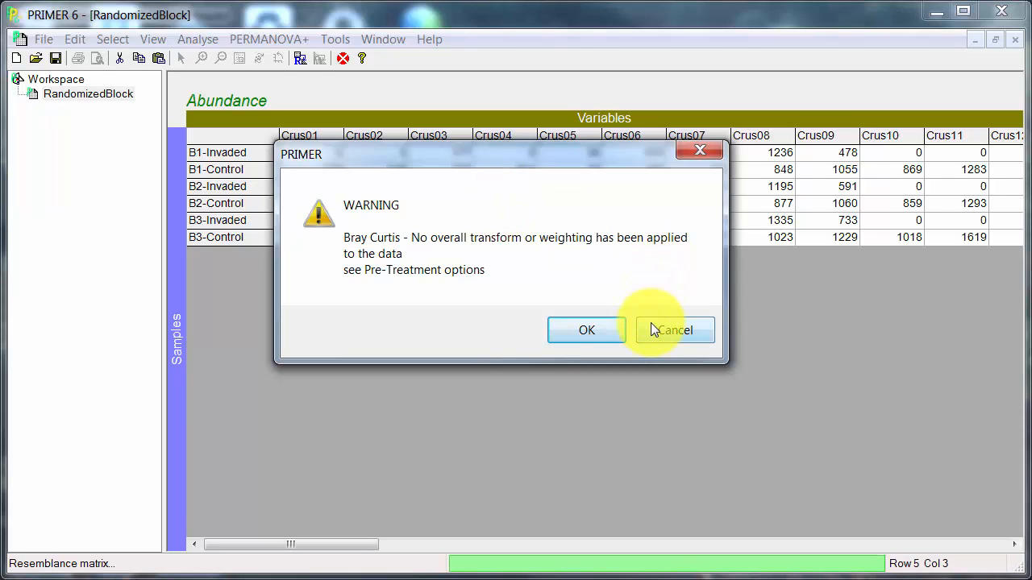
pyautogui.click(674, 329)
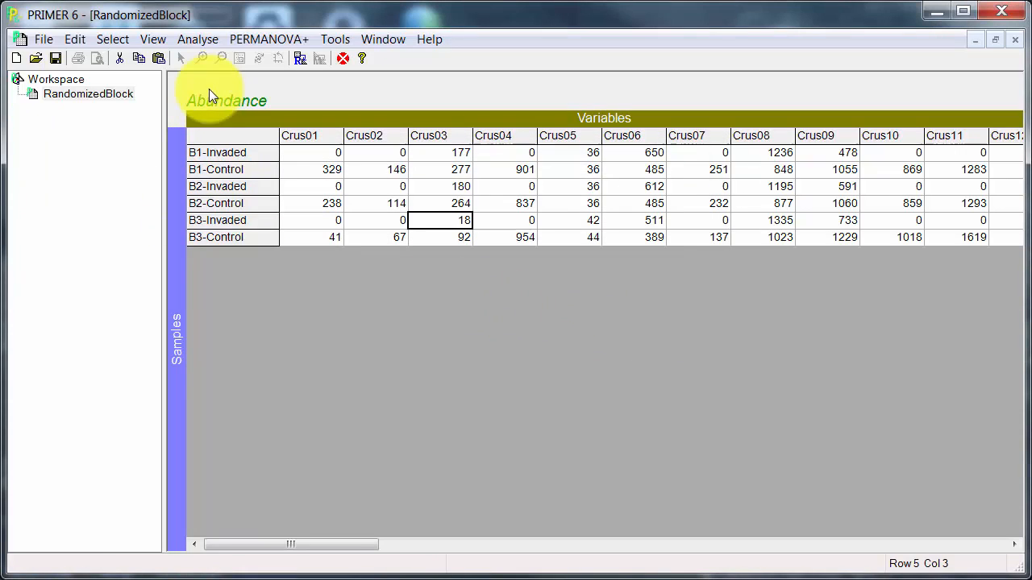
# Step: Apply an overall square-root transform and rename the resulting sheet D_sqrt
pyautogui.click(196, 39)
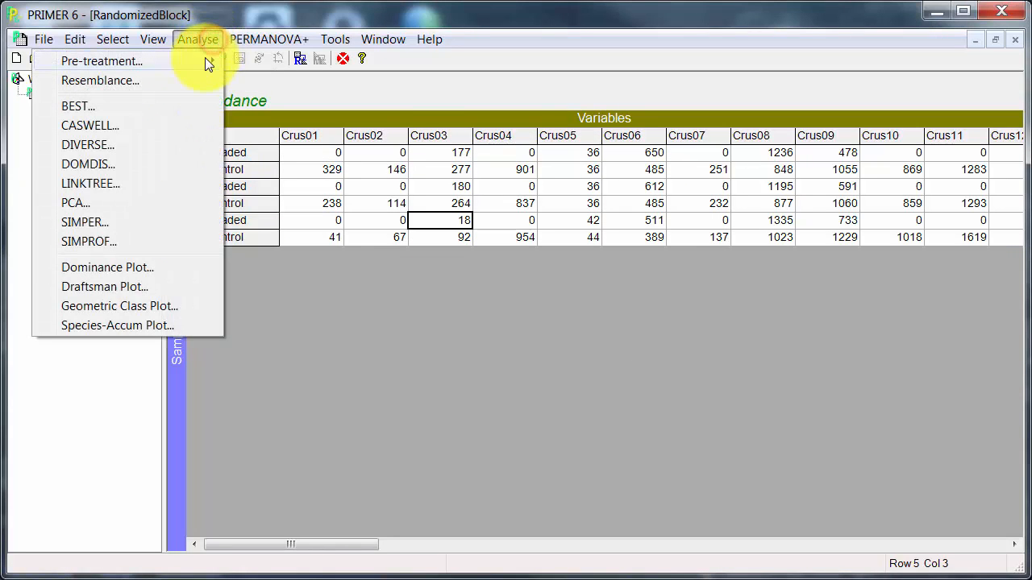
pyautogui.click(100, 61)
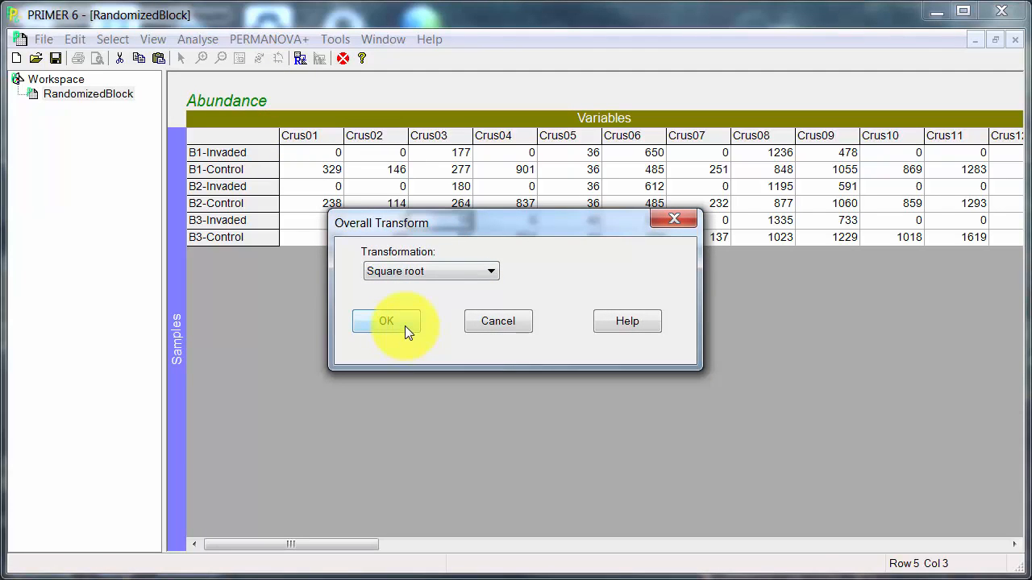
pyautogui.click(385, 320)
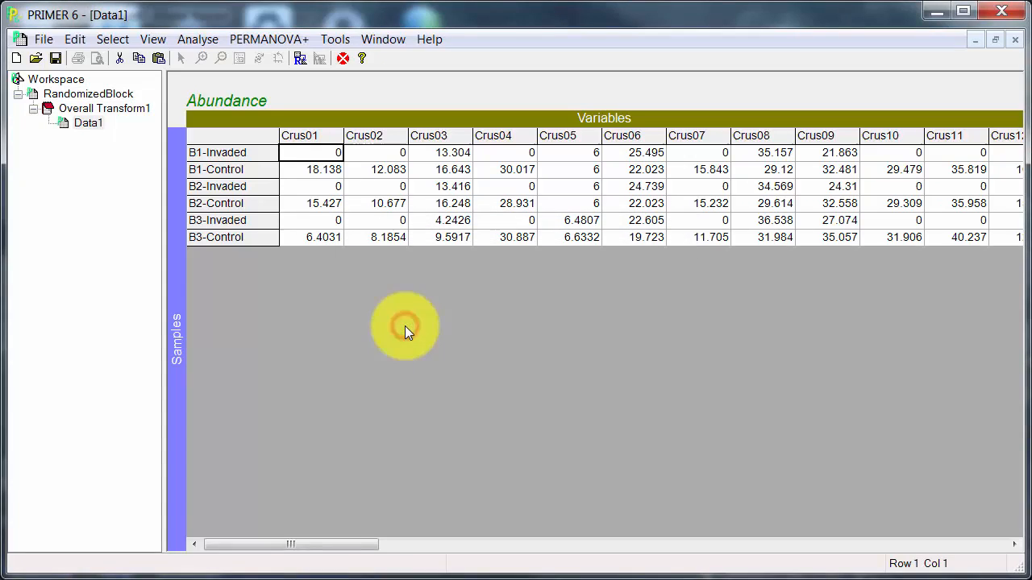
pyautogui.rightClick(87, 122)
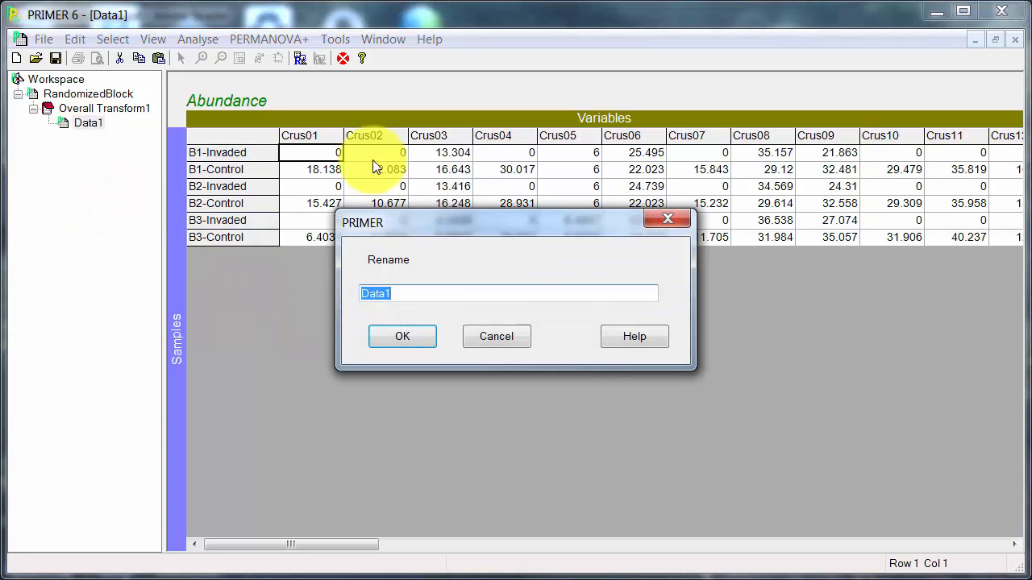
pyautogui.write('D_s')
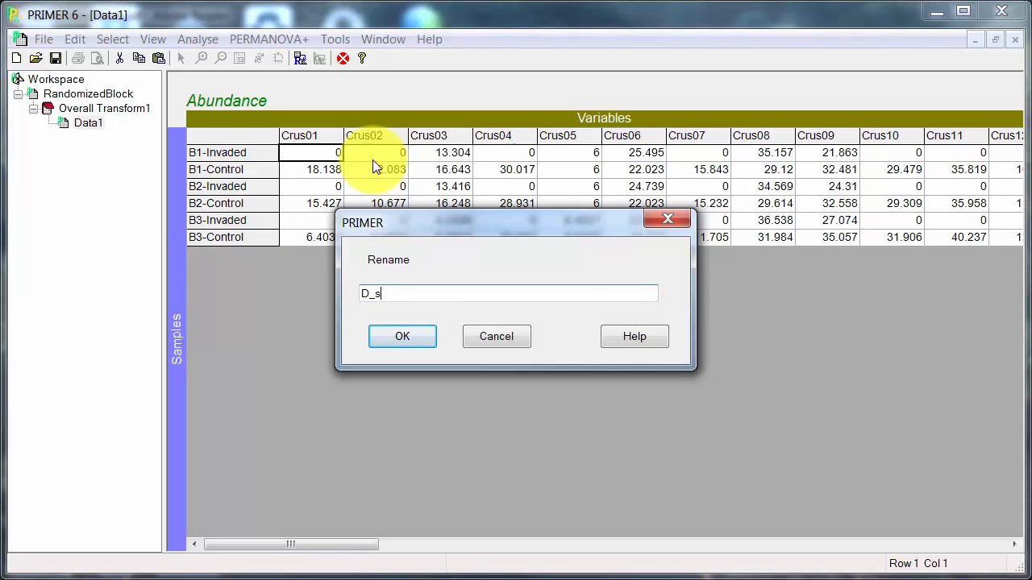
pyautogui.click(403, 337)
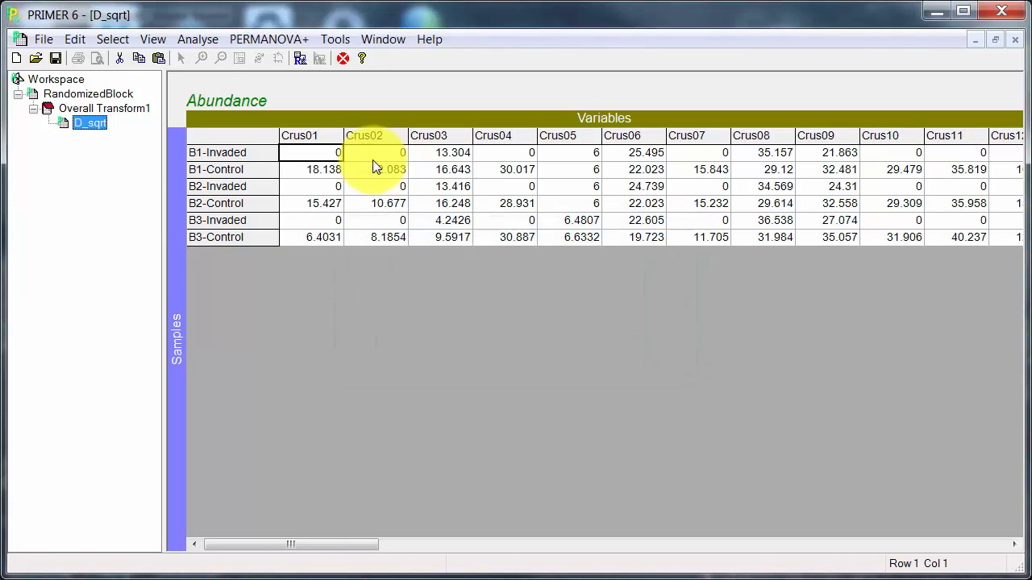
pyautogui.click(196, 39)
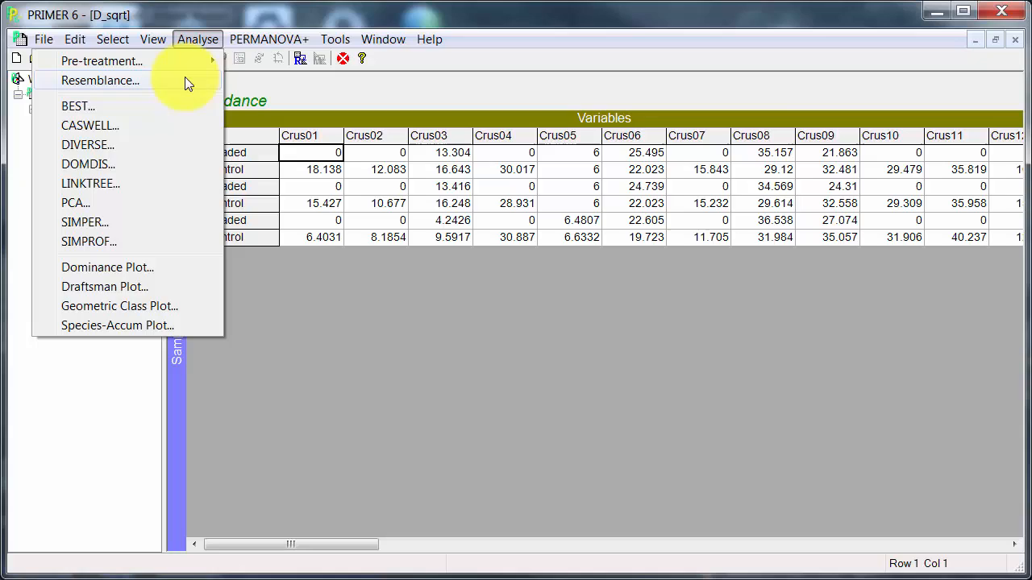
pyautogui.click(100, 81)
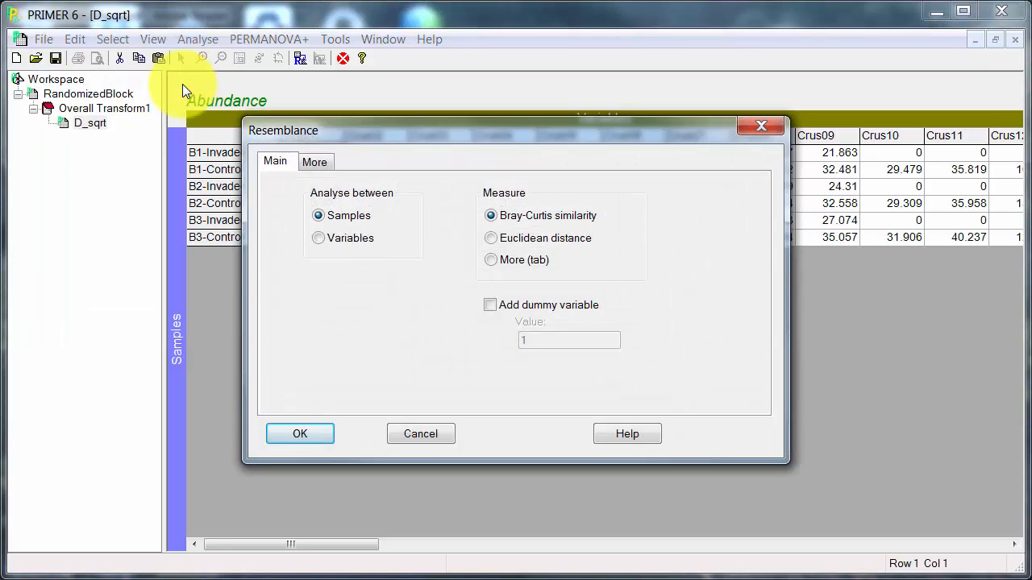
pyautogui.click(299, 434)
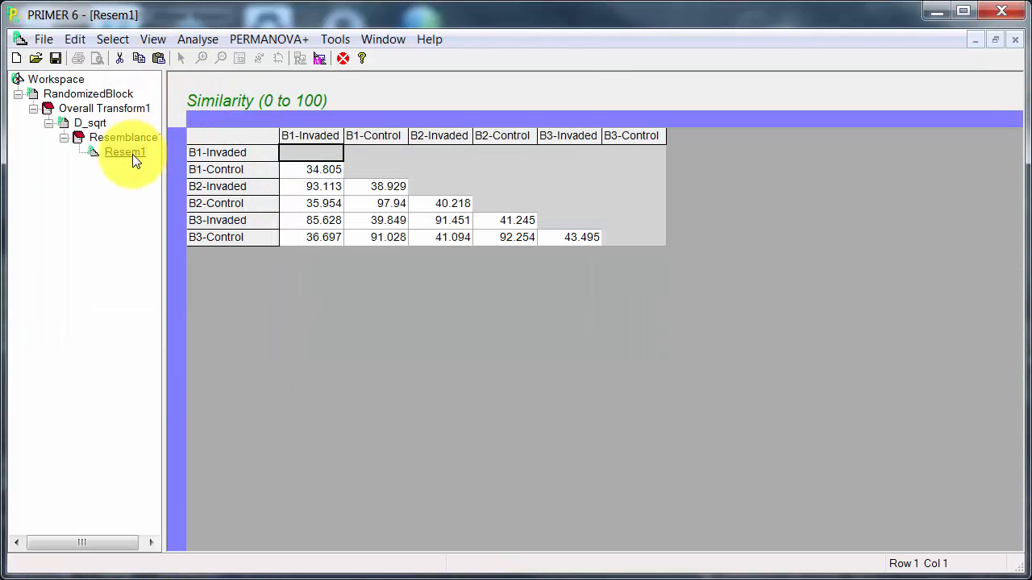
pyautogui.rightClick(126, 152)
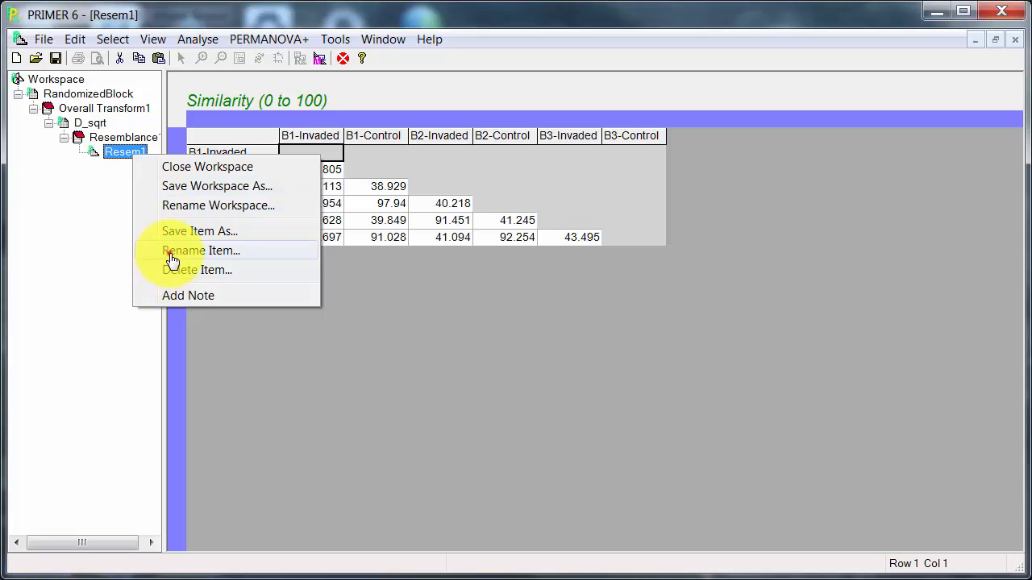
pyautogui.click(200, 250)
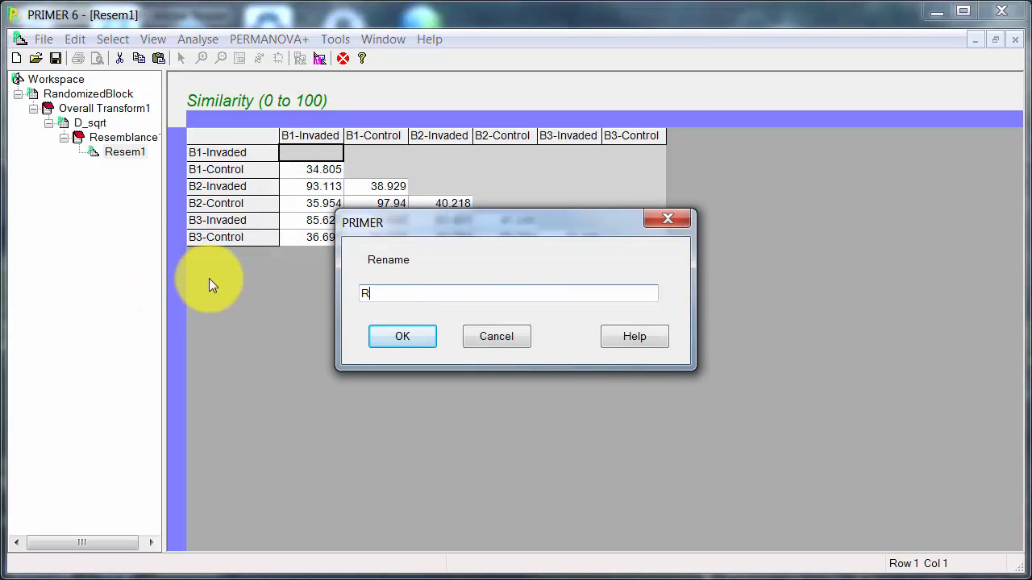
pyautogui.write('_BC')
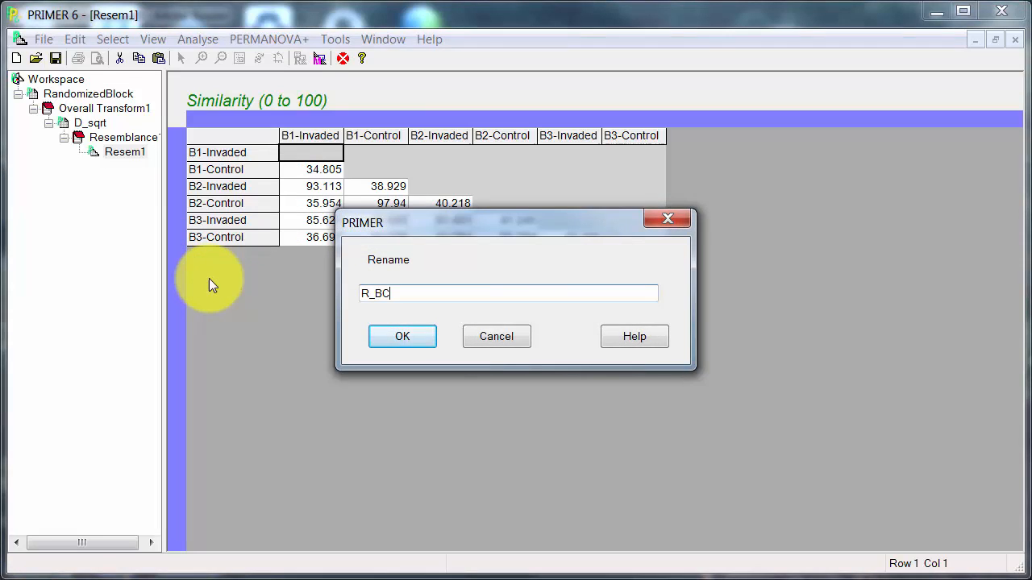
pyautogui.click(403, 337)
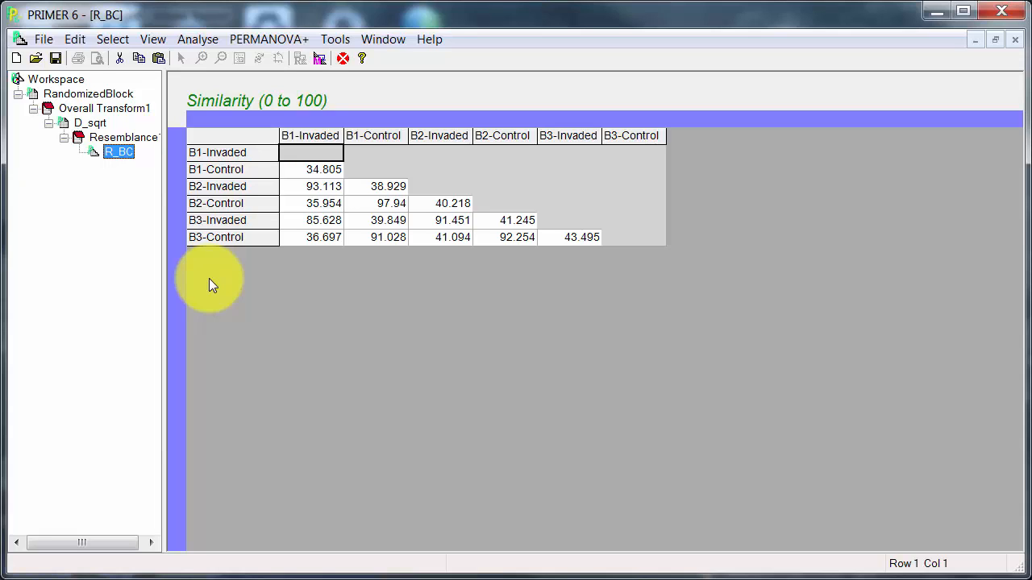
pyautogui.moveTo(229, 76)
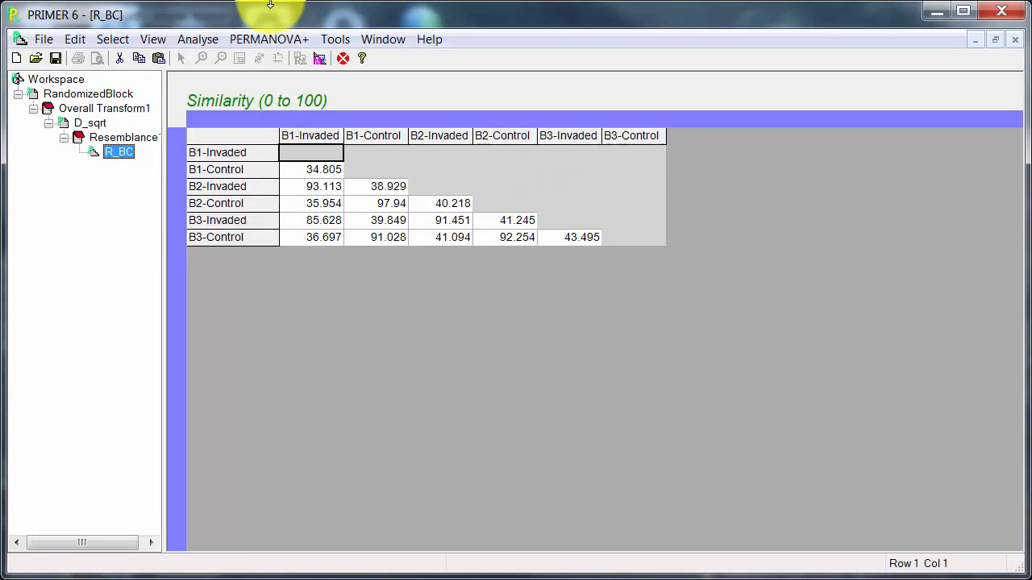
# Step: Create a one-factor PERMANOVA design titled Status with Status as a fixed factor
pyautogui.click(269, 39)
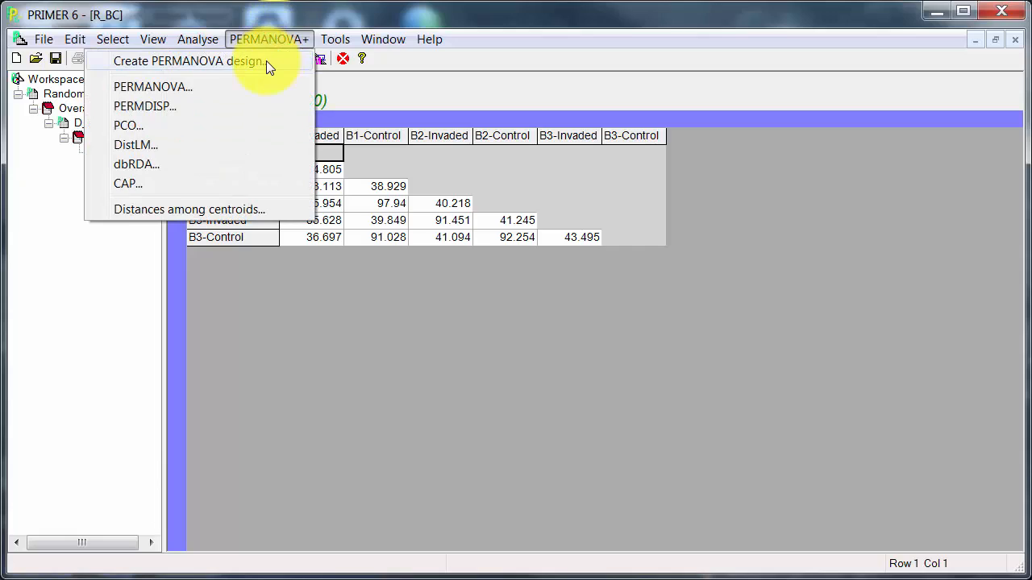
pyautogui.click(189, 62)
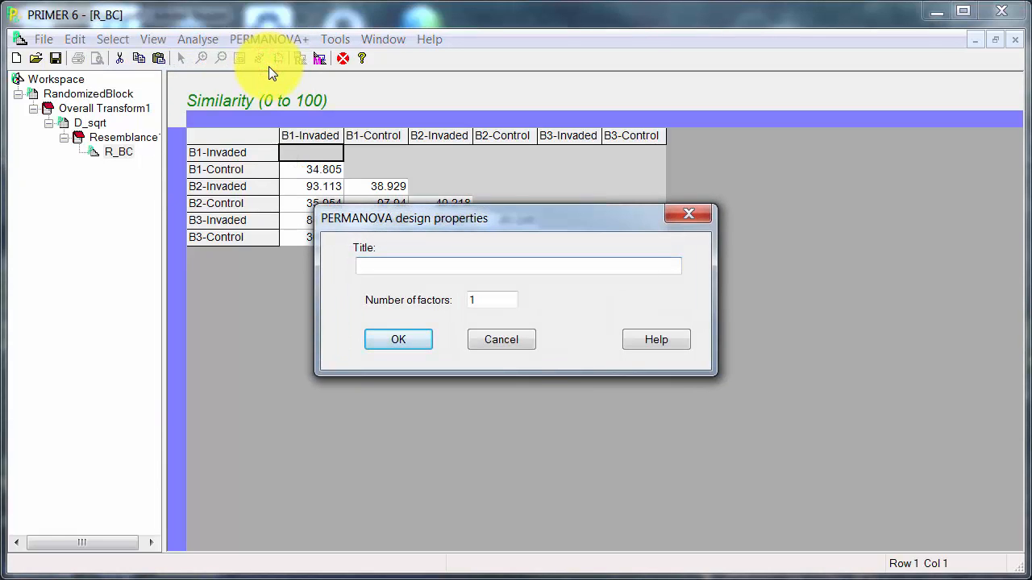
pyautogui.write('S')
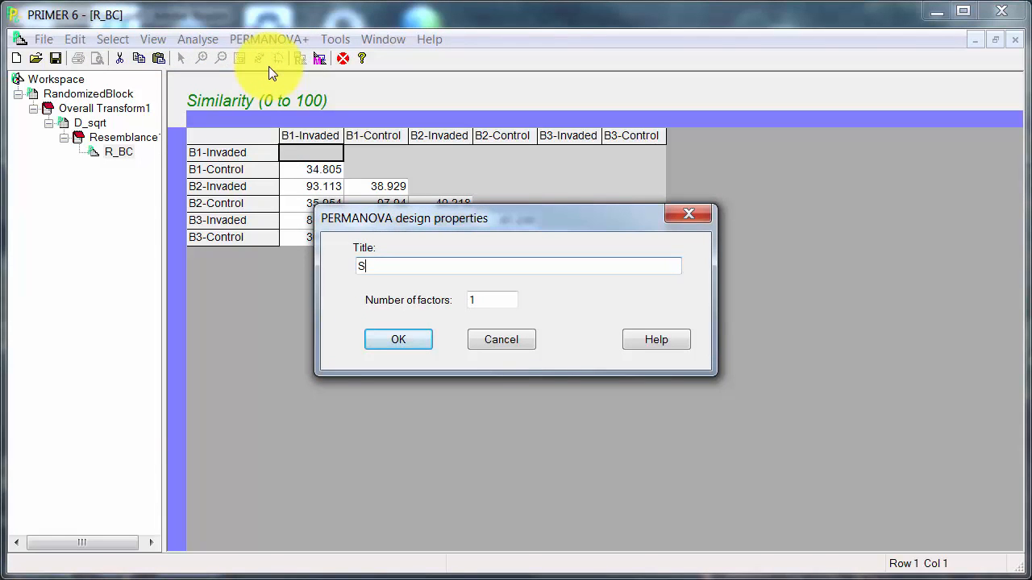
pyautogui.write('tatus')
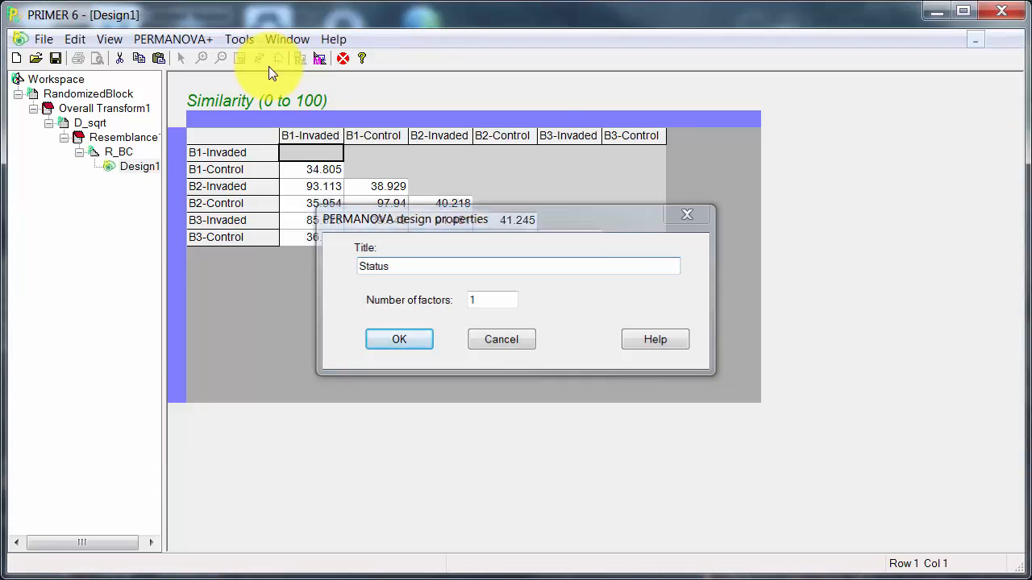
pyautogui.click(400, 338)
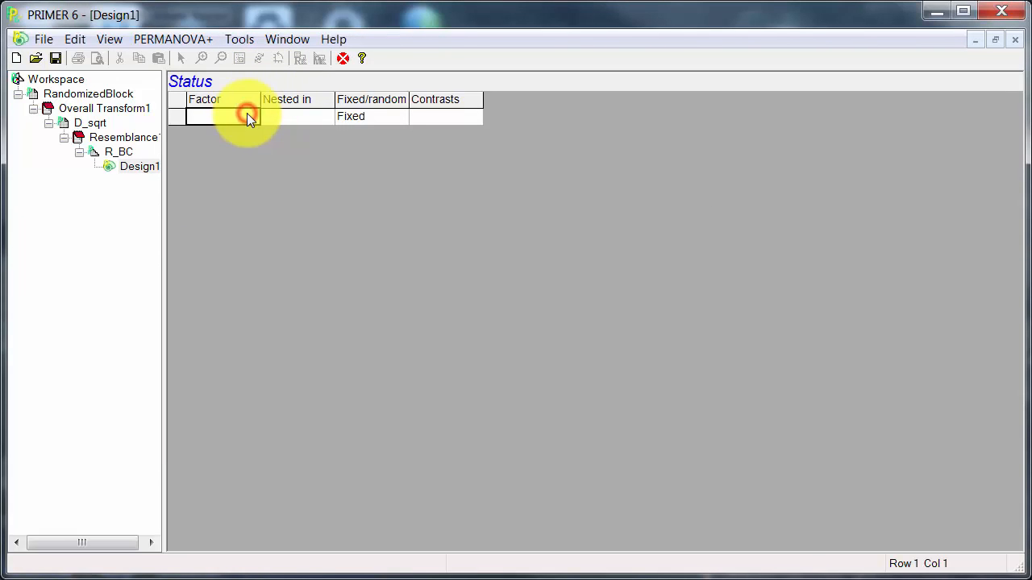
pyautogui.write('Block')
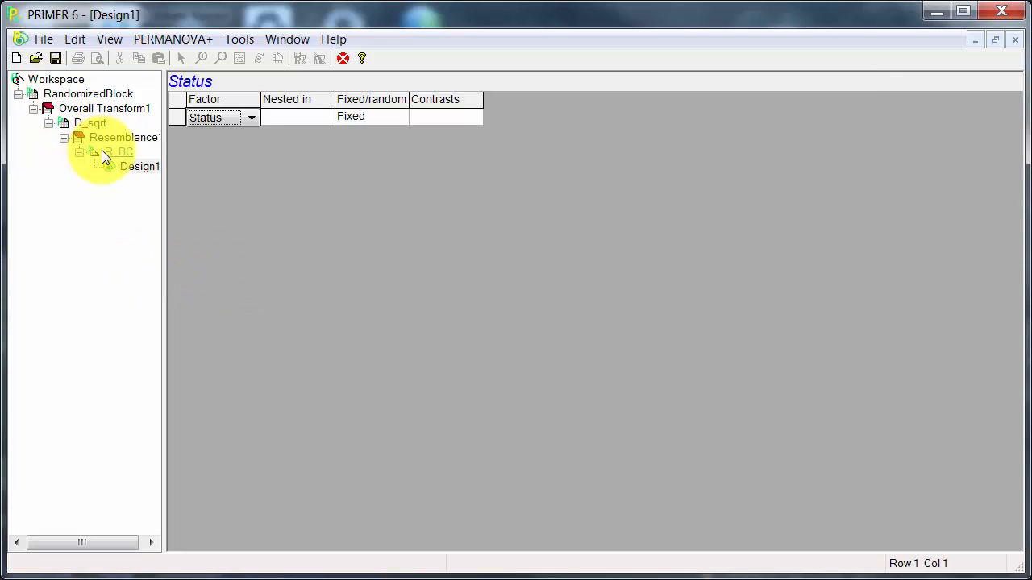
# Step: Run PERMANOVA on R_BC with Design1 using unrestricted permutation of raw data (Pseudo-F 139.57, P(perm) 0.084)
pyautogui.click(269, 39)
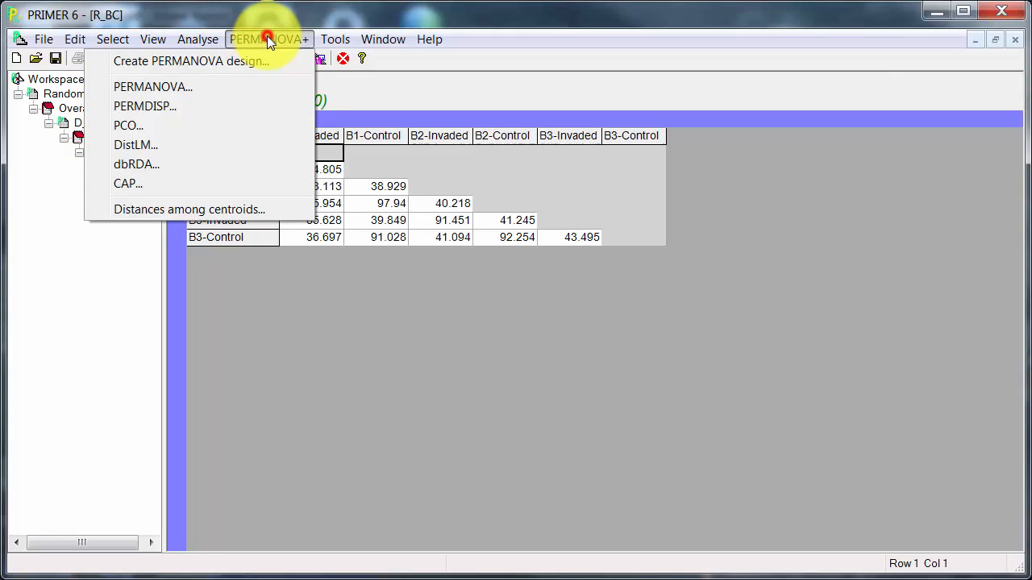
pyautogui.click(151, 87)
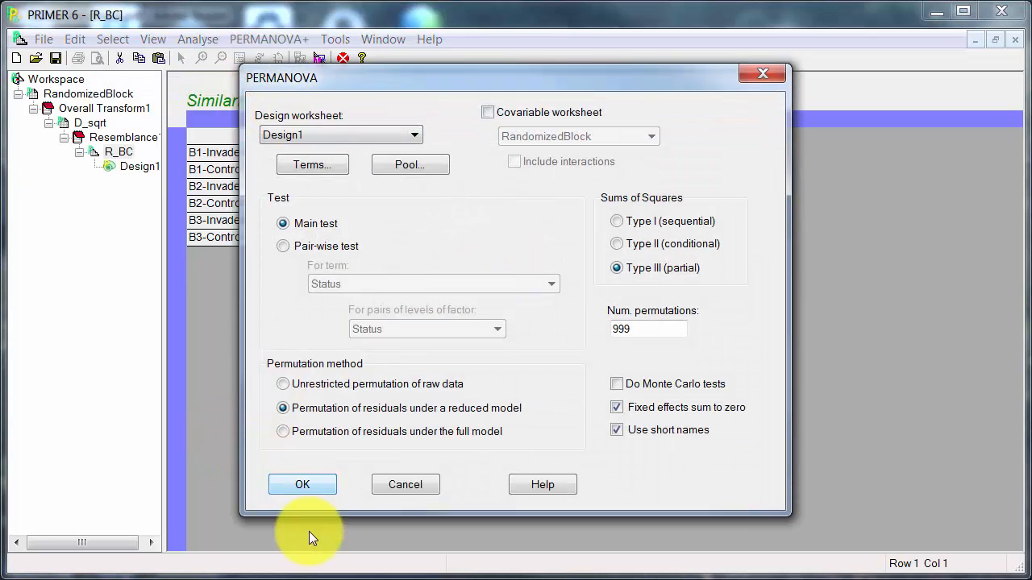
pyautogui.click(303, 483)
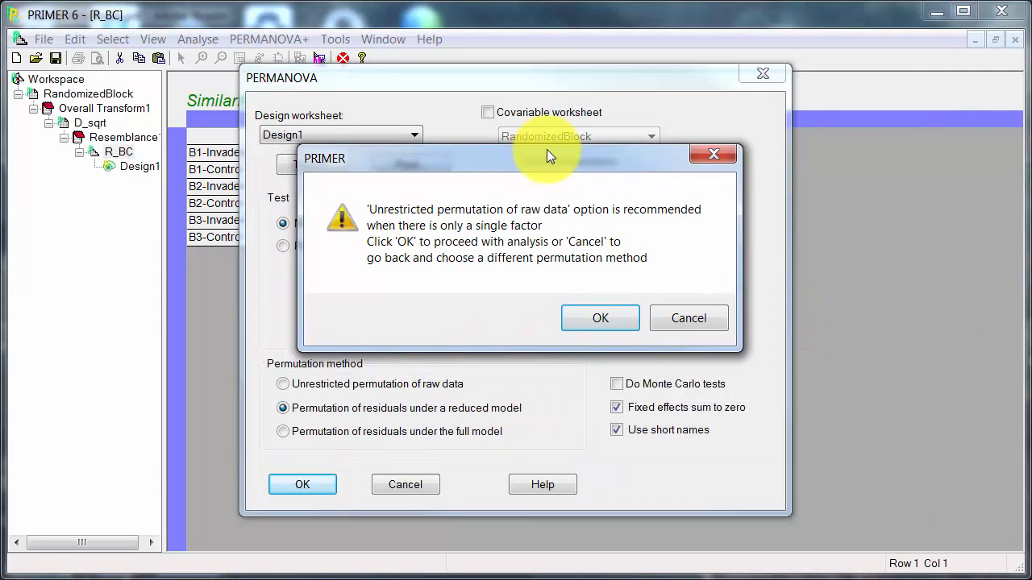
pyautogui.moveTo(660, 282)
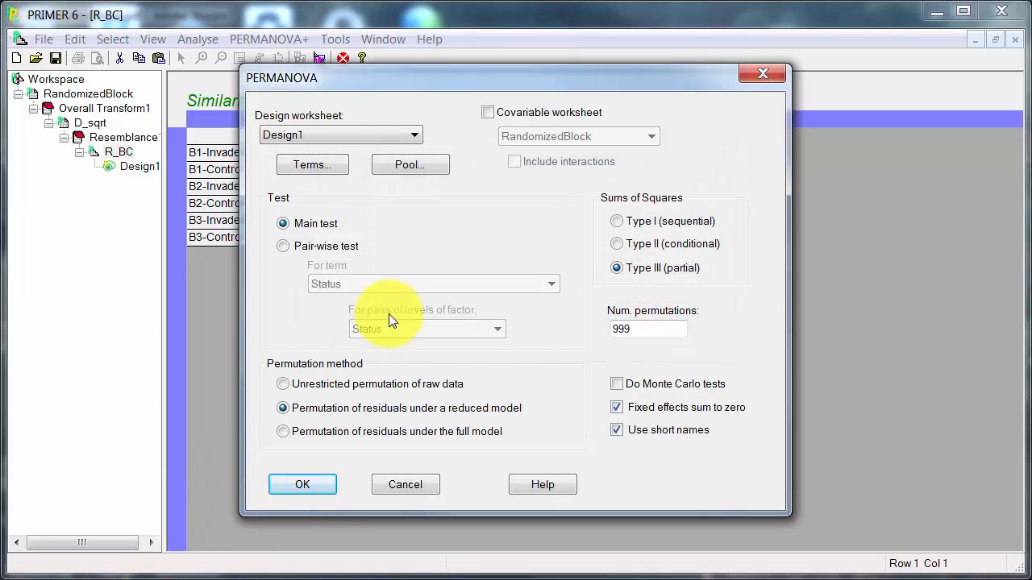
pyautogui.click(284, 384)
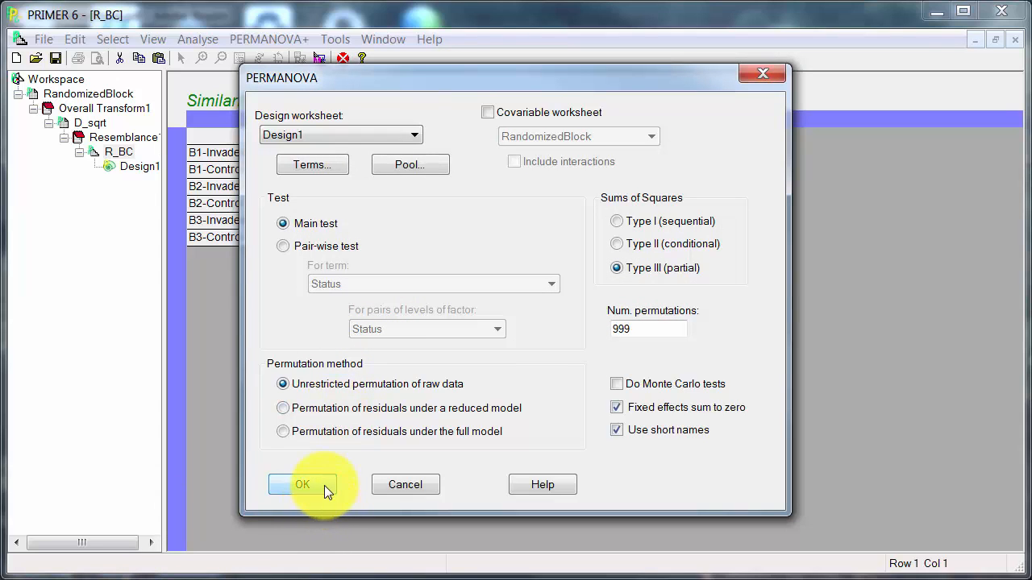
pyautogui.click(301, 483)
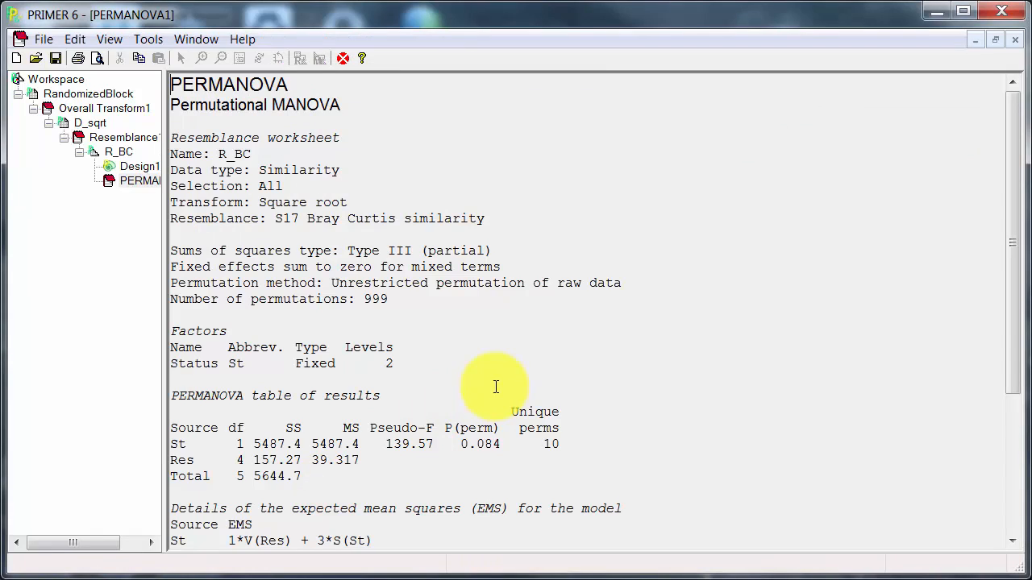
pyautogui.moveTo(572, 457)
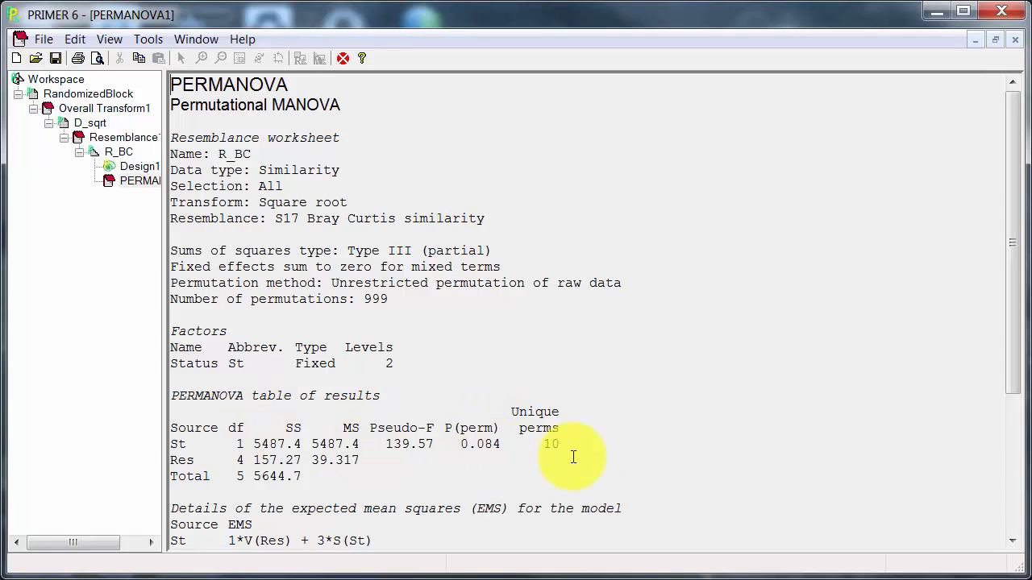
pyautogui.moveTo(572, 445)
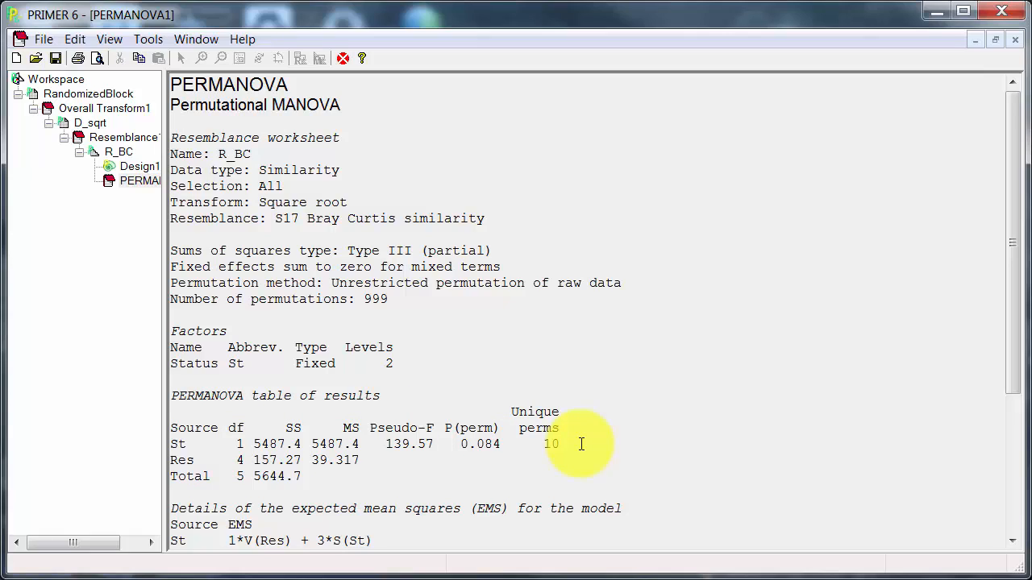
pyautogui.moveTo(555, 375)
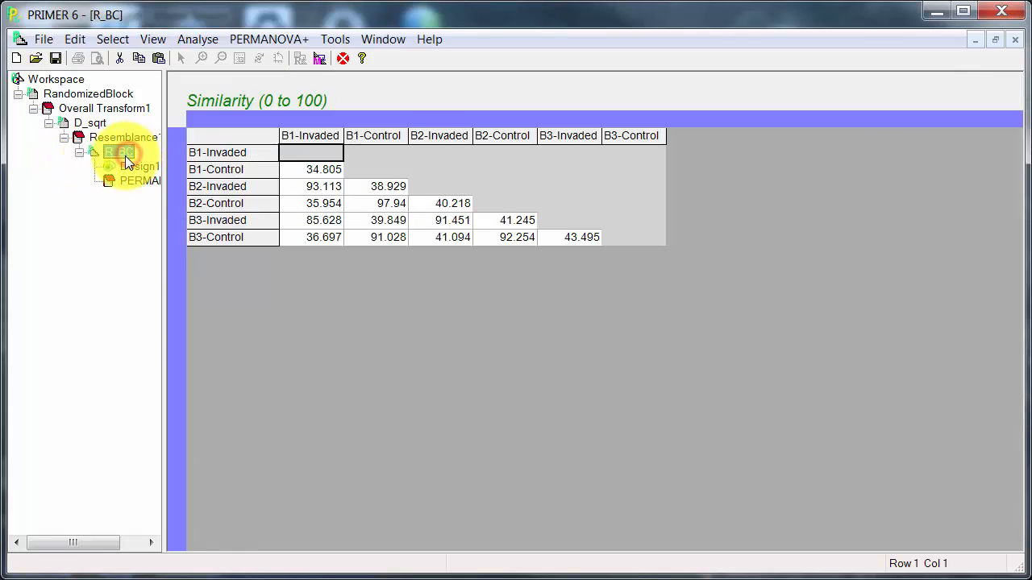
# Step: Rerun the PERMANOVA with Do Monte Carlo tests ticked, giving P(MC) 0.001 beside P(perm) 0.095
pyautogui.click(267, 39)
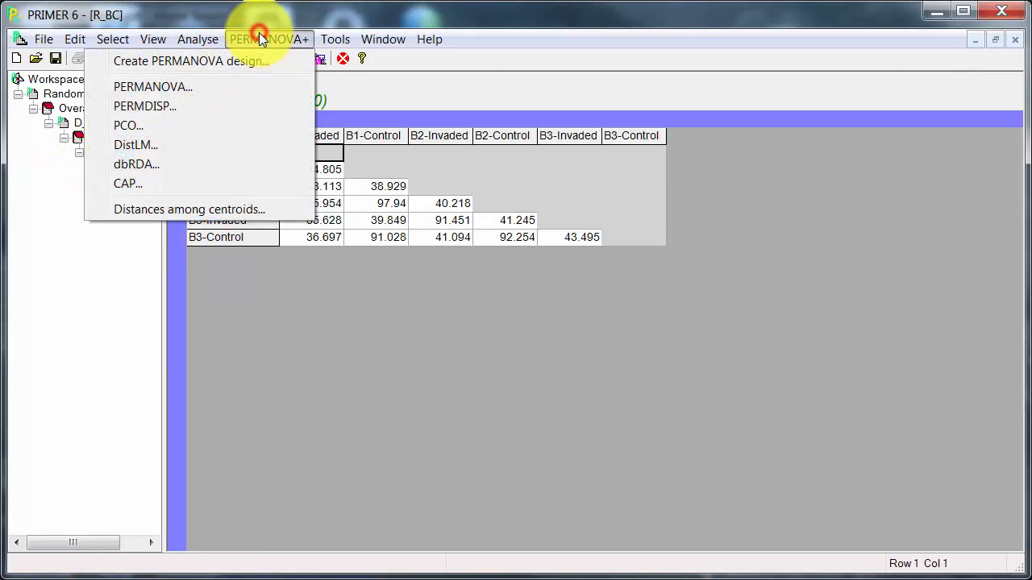
pyautogui.click(151, 87)
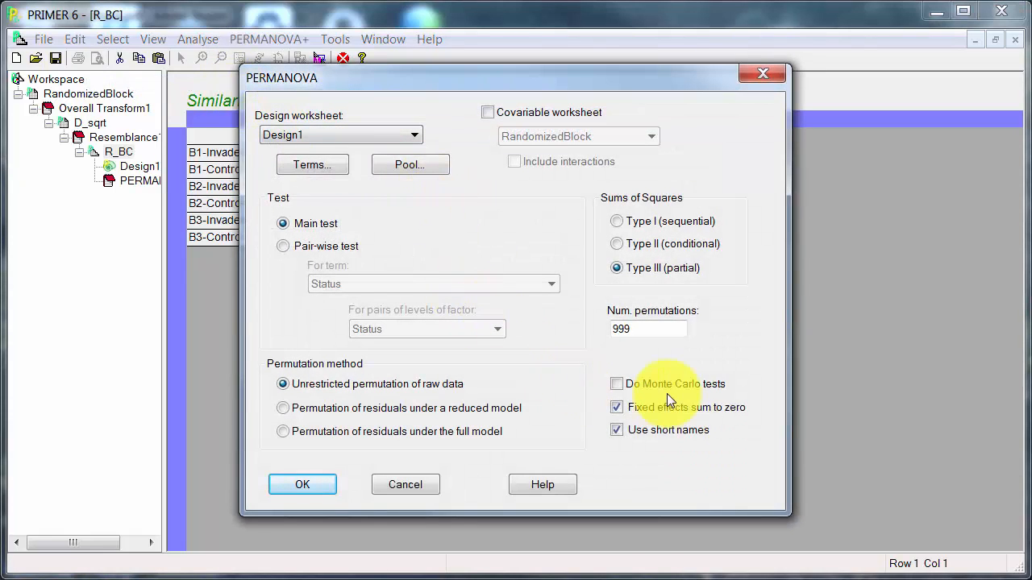
pyautogui.click(616, 384)
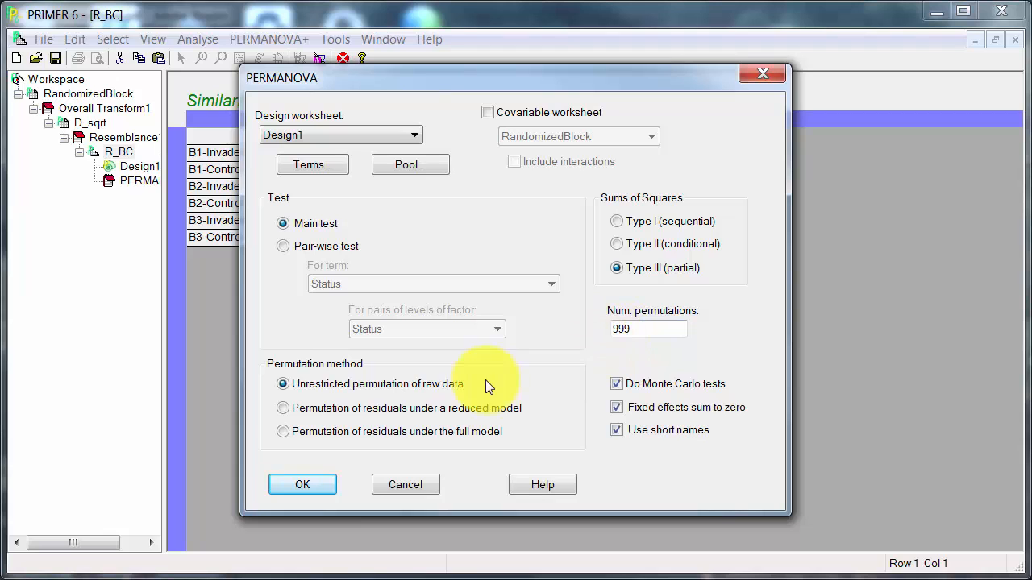
pyautogui.click(303, 484)
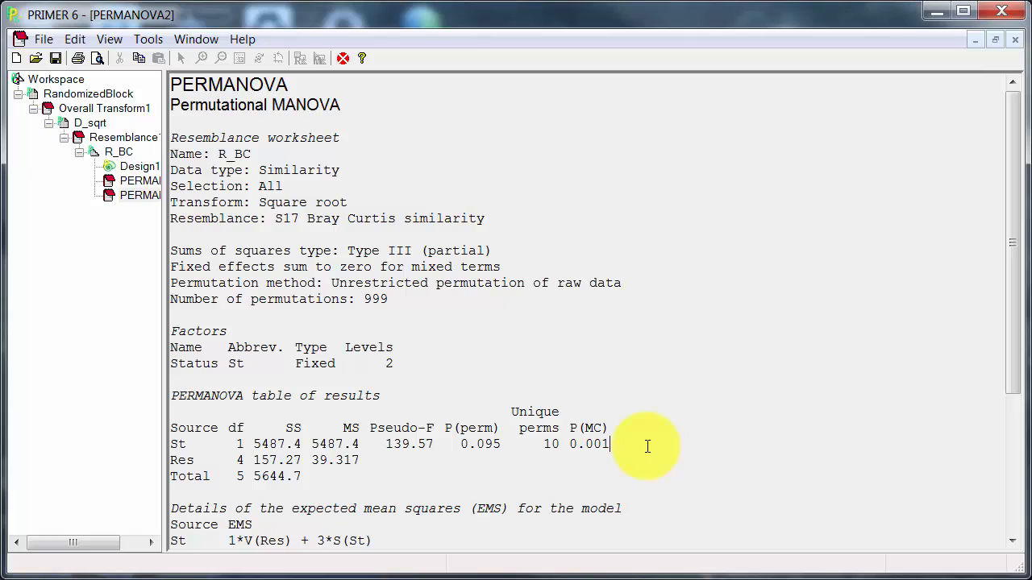
pyautogui.moveTo(652, 445)
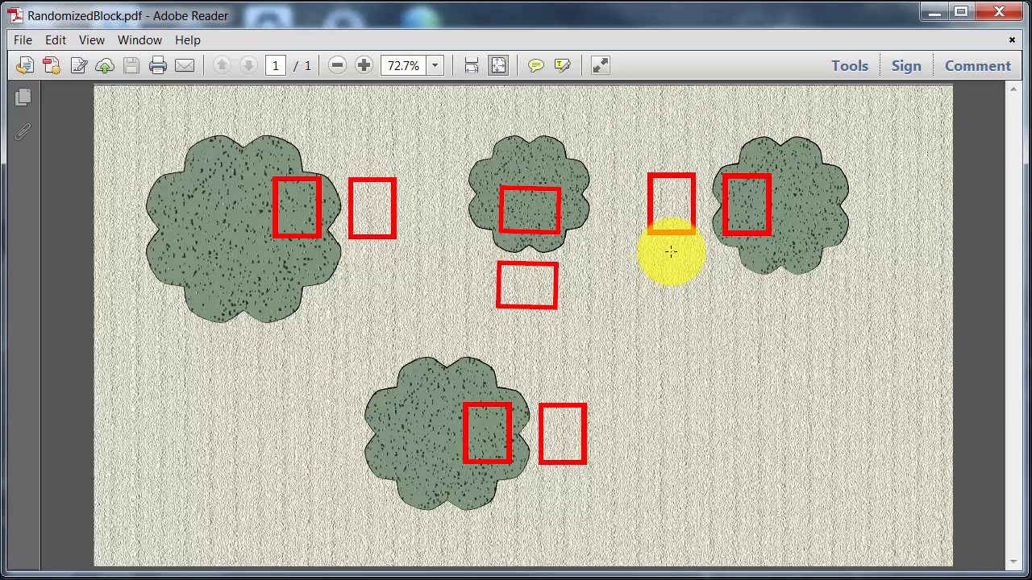
pyautogui.moveTo(766, 250)
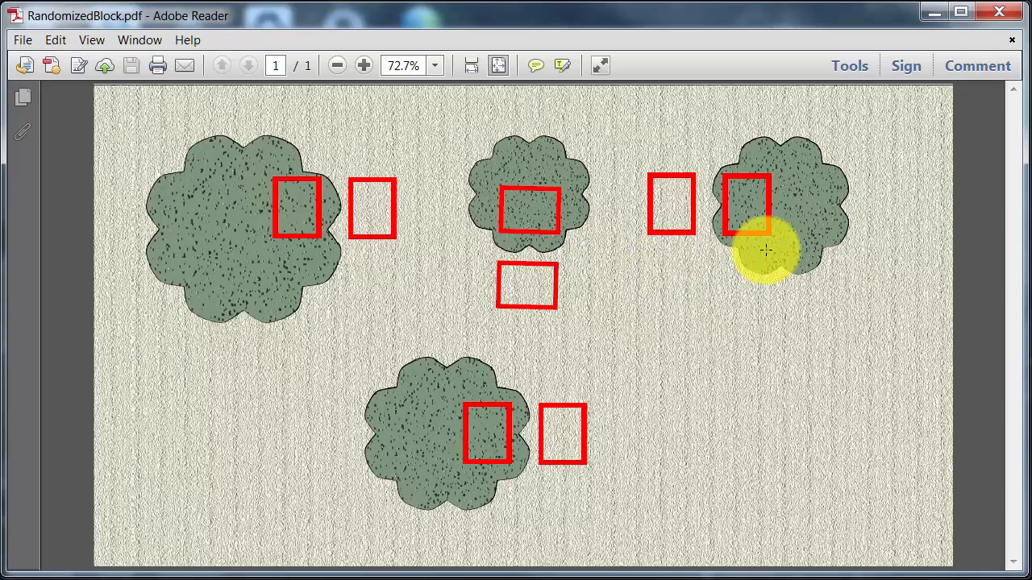
pyautogui.moveTo(764, 247)
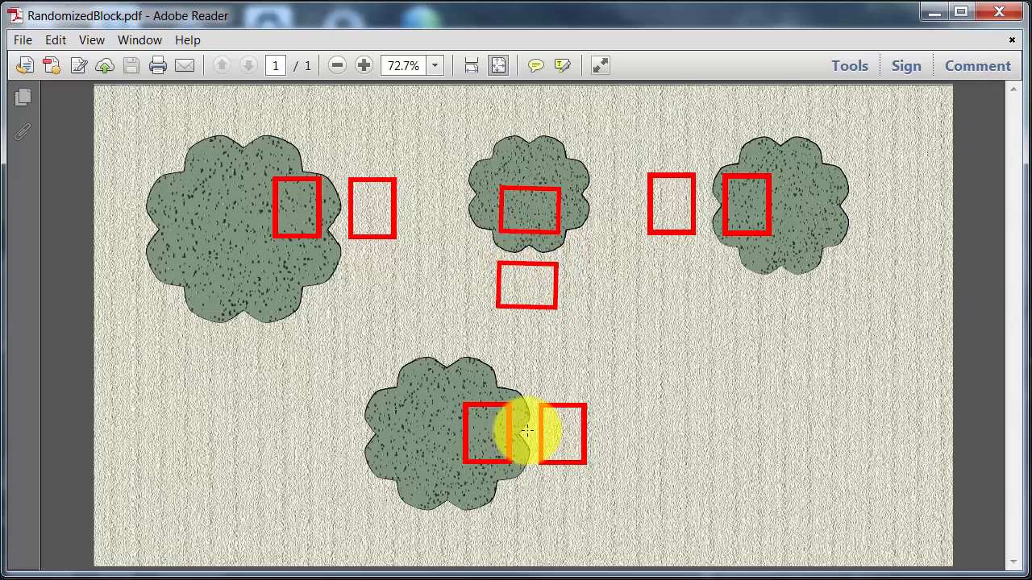
pyautogui.moveTo(787, 356)
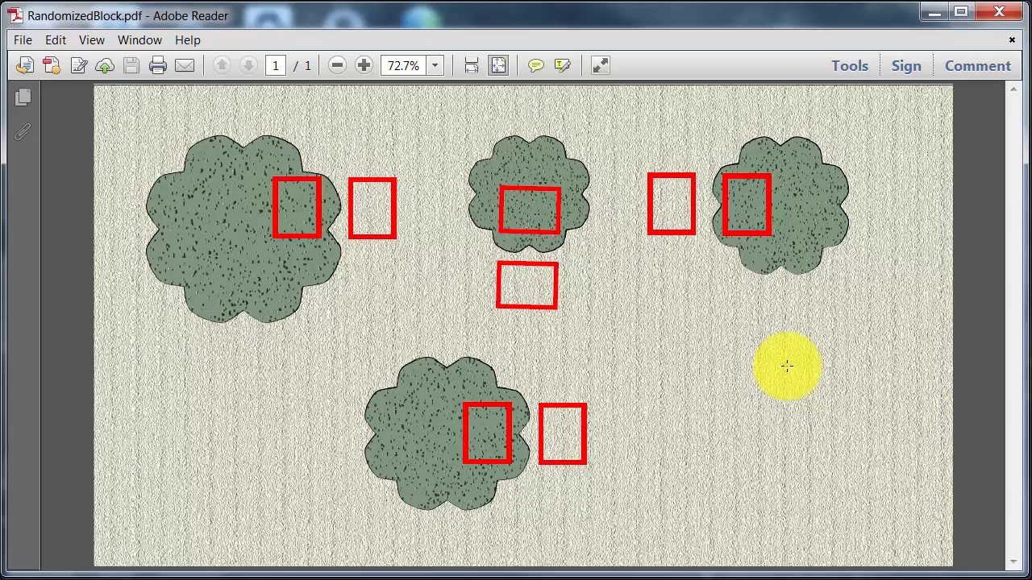
pyautogui.moveTo(786, 368); pyautogui.dragTo(464, 423)
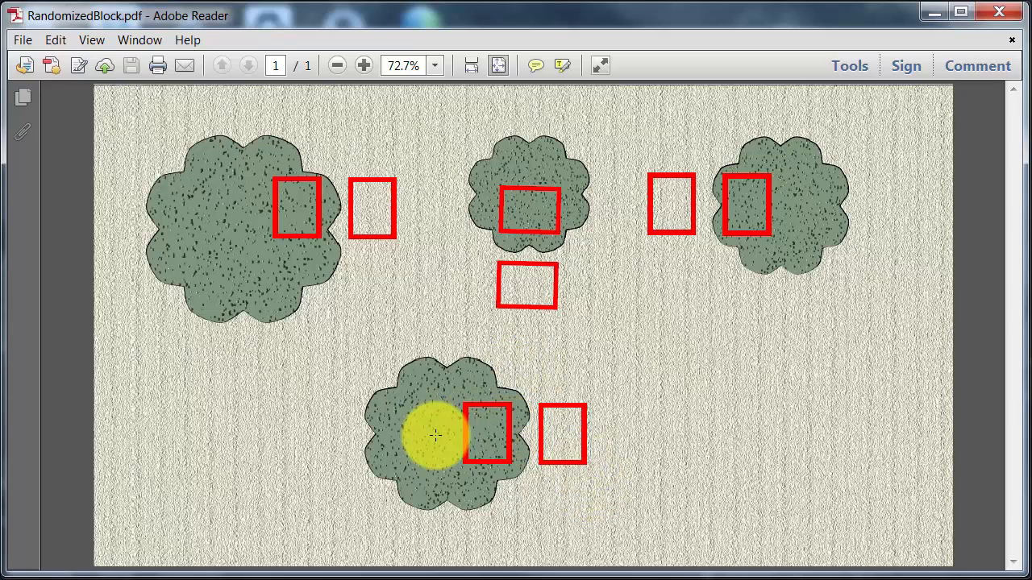
pyautogui.moveTo(436, 435); pyautogui.dragTo(508, 379)
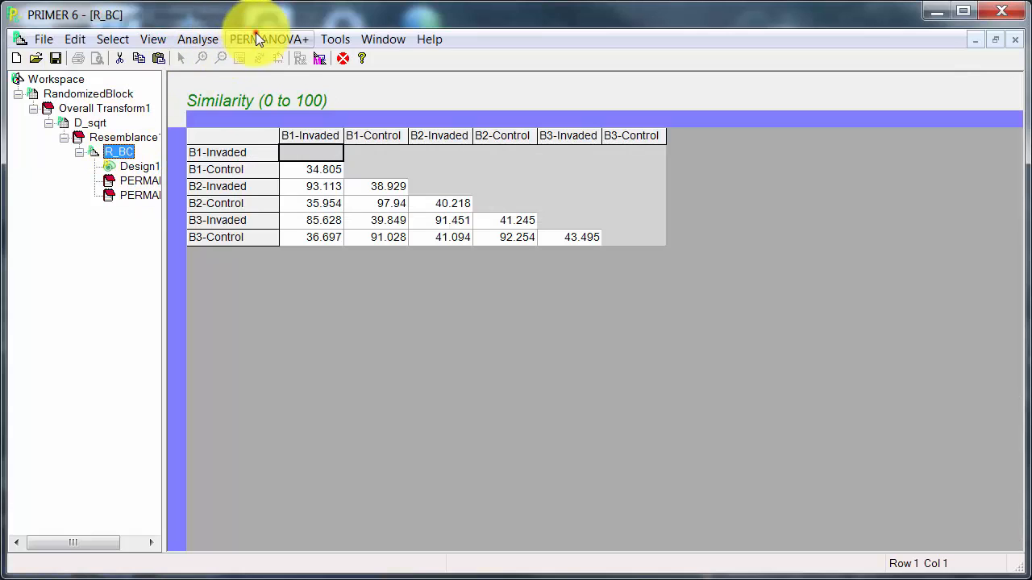
# Step: Create a new PERMANOVA design titled Randomized Block with 2 factors
pyautogui.click(270, 39)
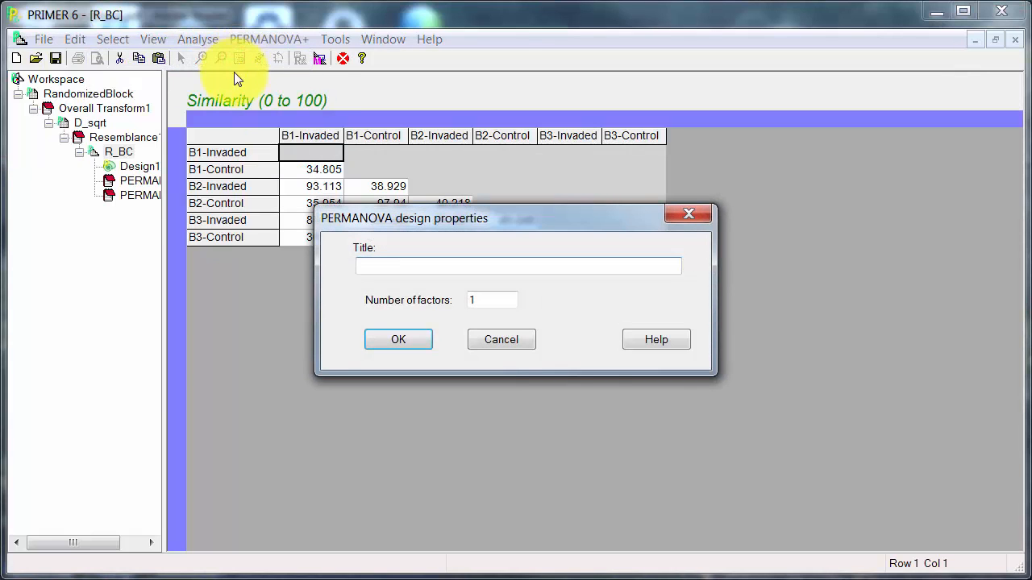
pyautogui.write('Randomized Block')
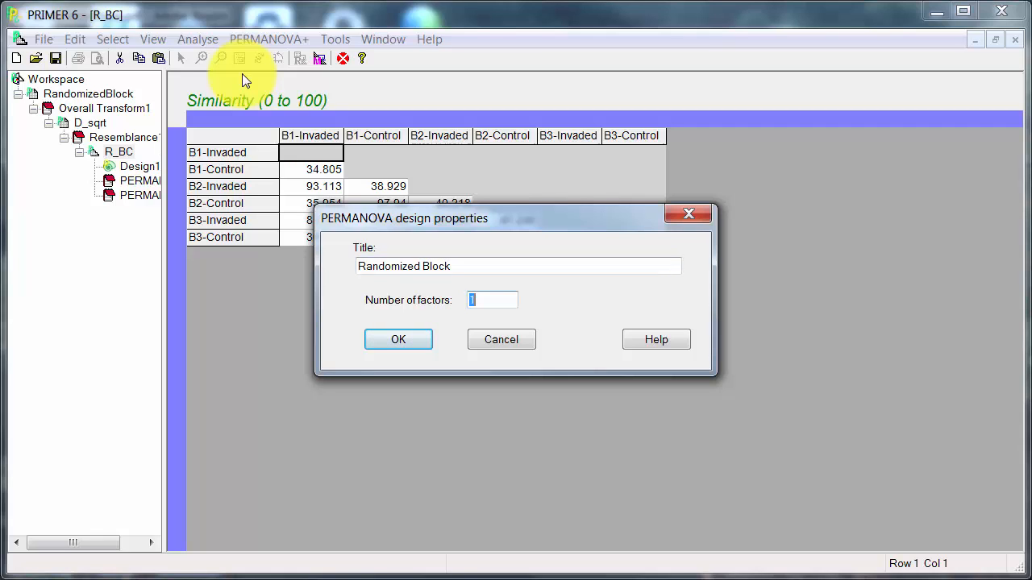
pyautogui.write('2')
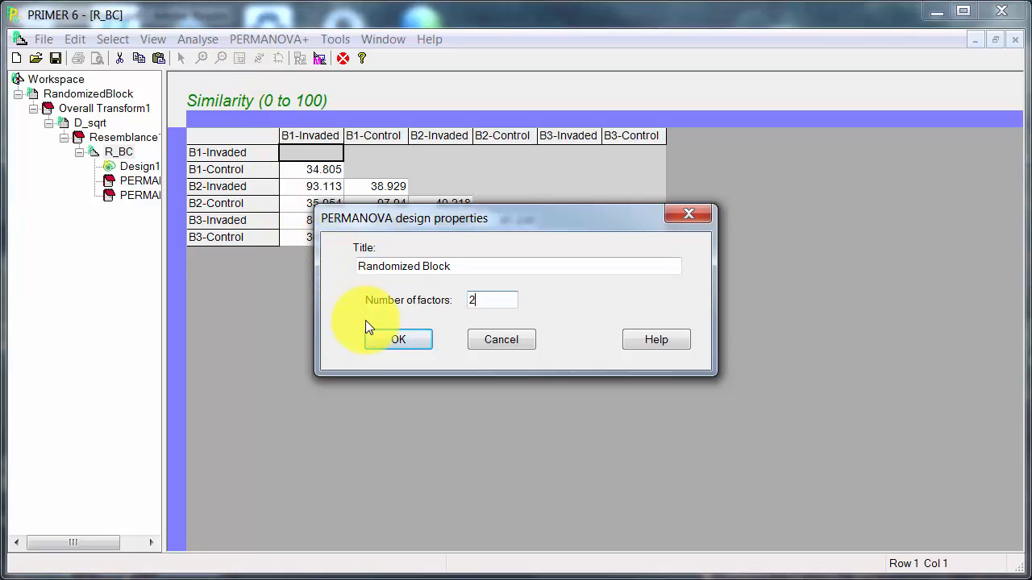
pyautogui.click(399, 339)
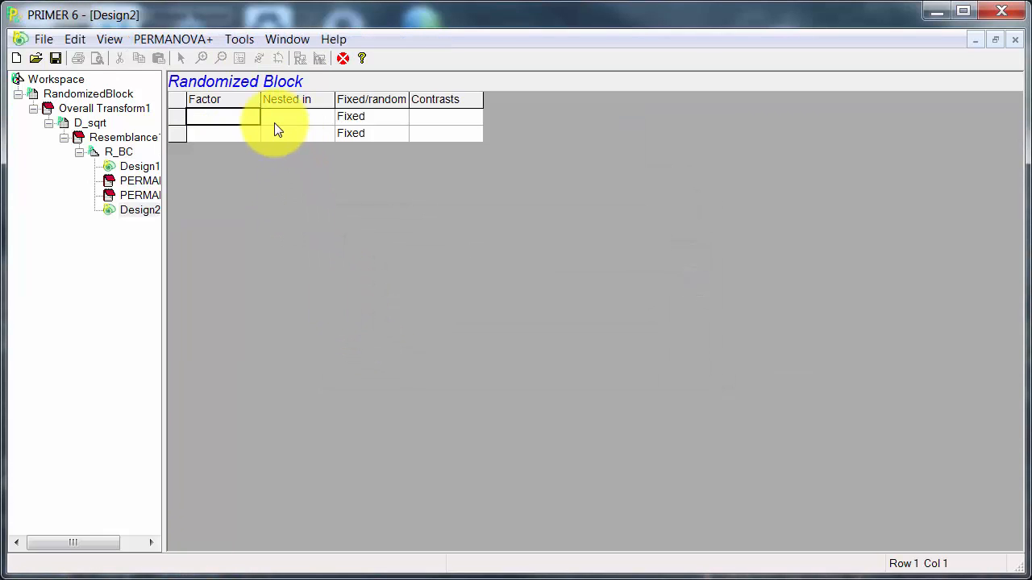
# Step: Assign Status and Block as the factors and set Block to Random
pyautogui.click(252, 117)
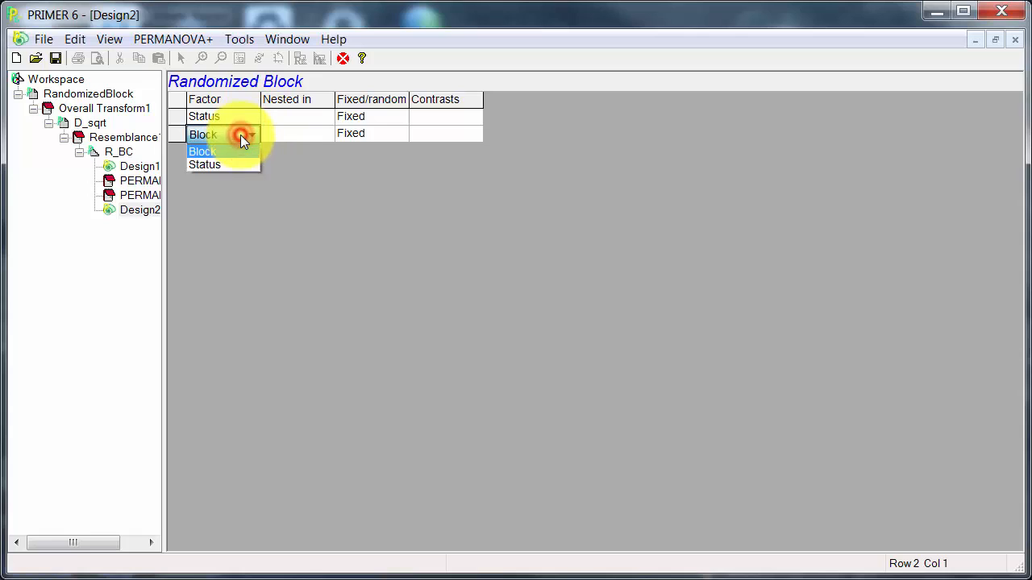
pyautogui.click(203, 135)
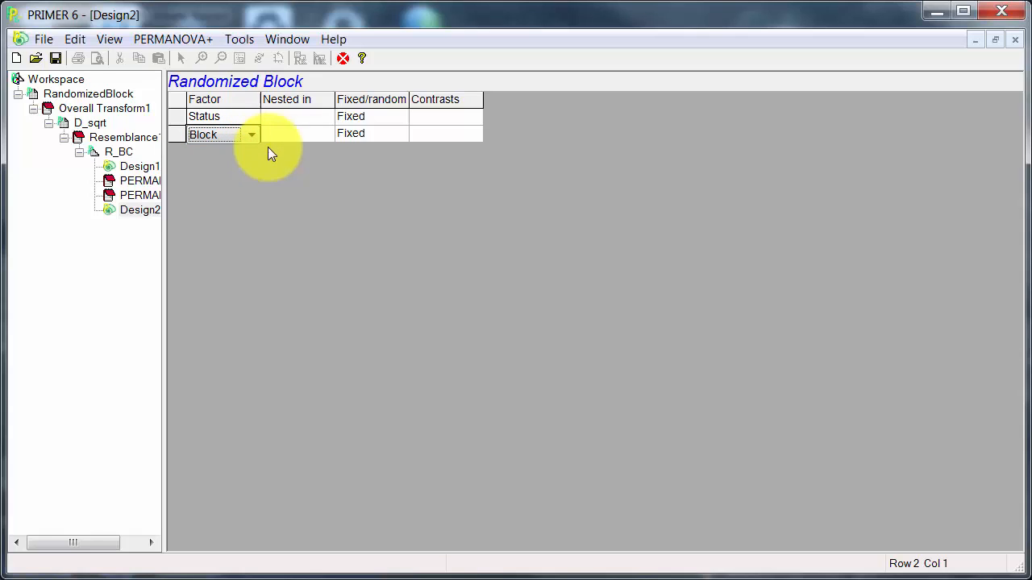
pyautogui.moveTo(303, 153)
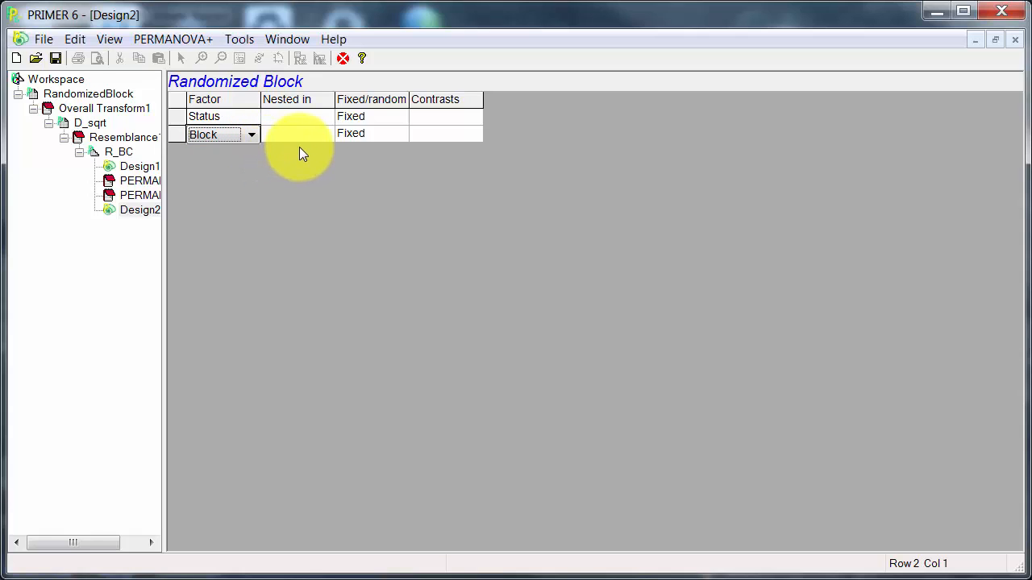
pyautogui.click(370, 132)
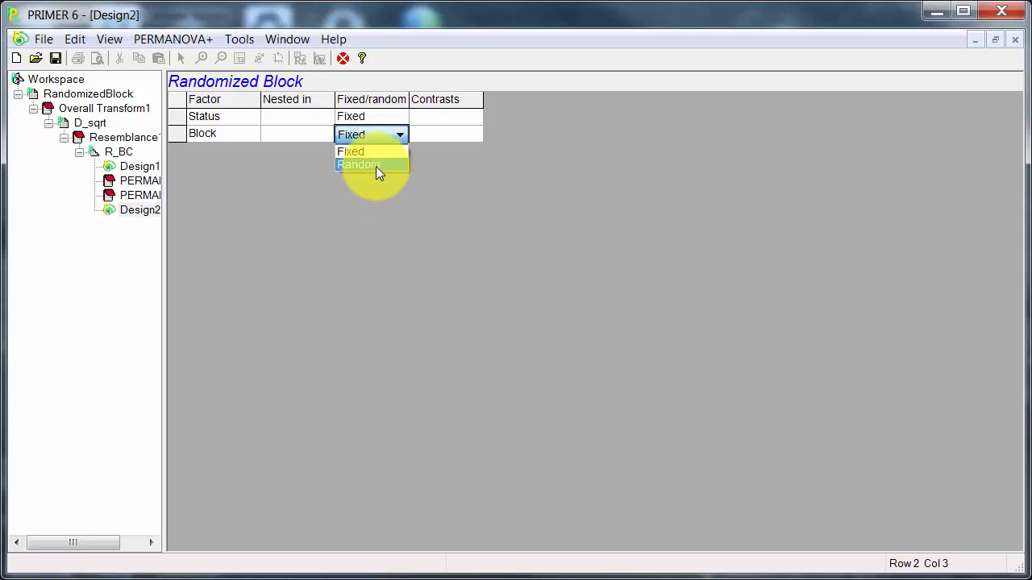
pyautogui.click(358, 164)
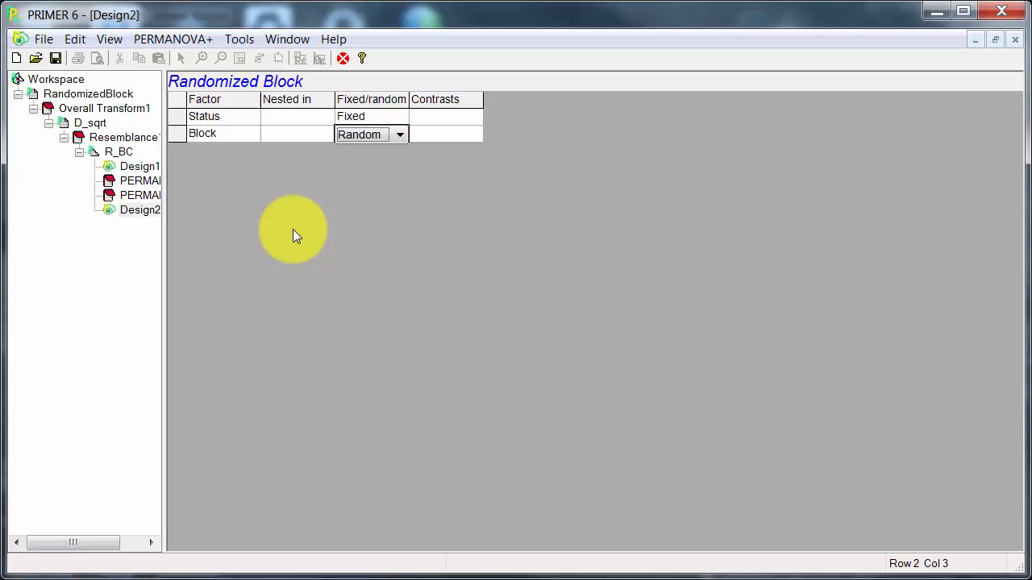
pyautogui.click(124, 151)
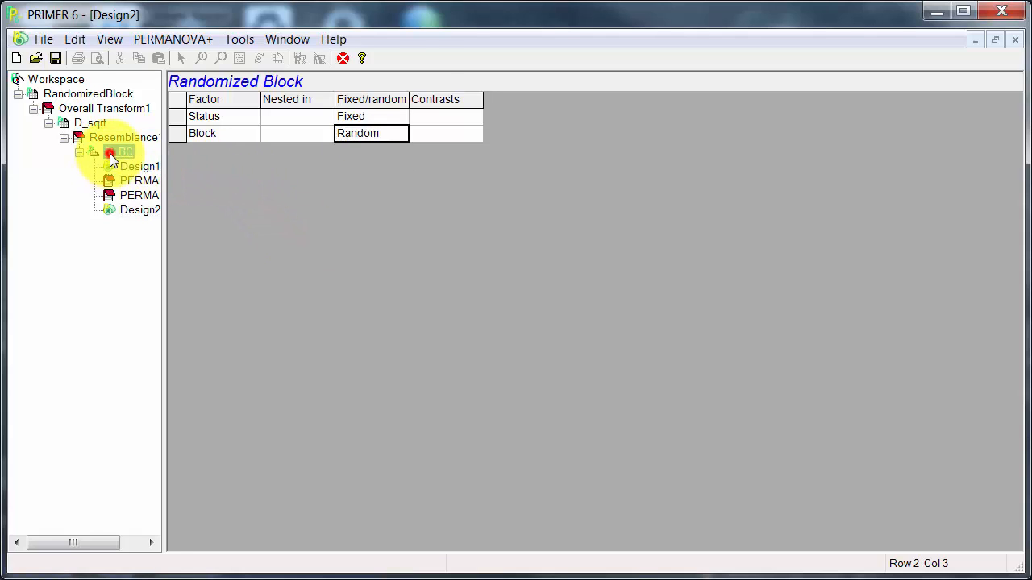
# Step: Run PERMANOVA on R_BC with Design2 permuting residuals under a reduced model, accepting the no-replication warning
pyautogui.click(268, 39)
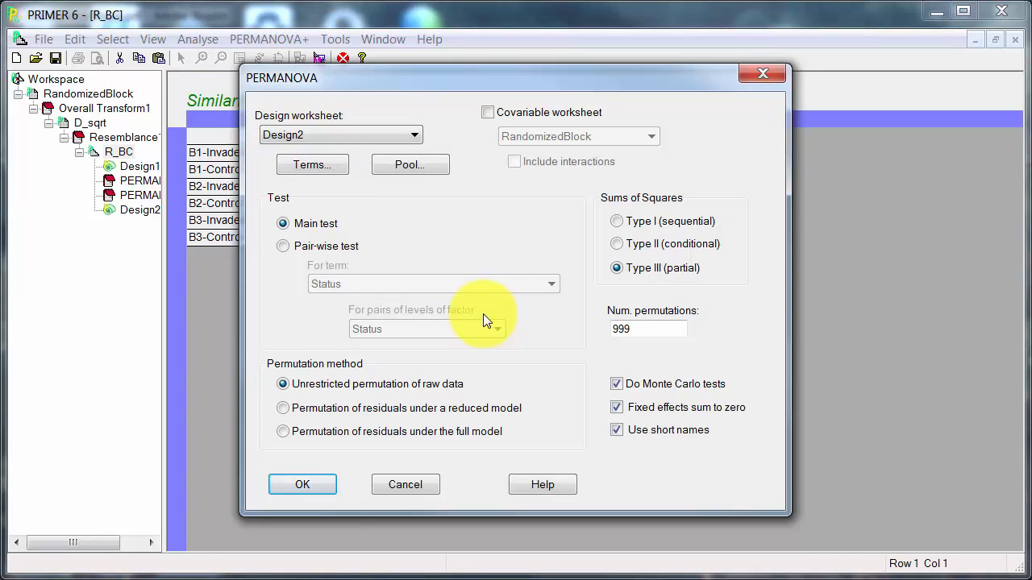
pyautogui.click(284, 408)
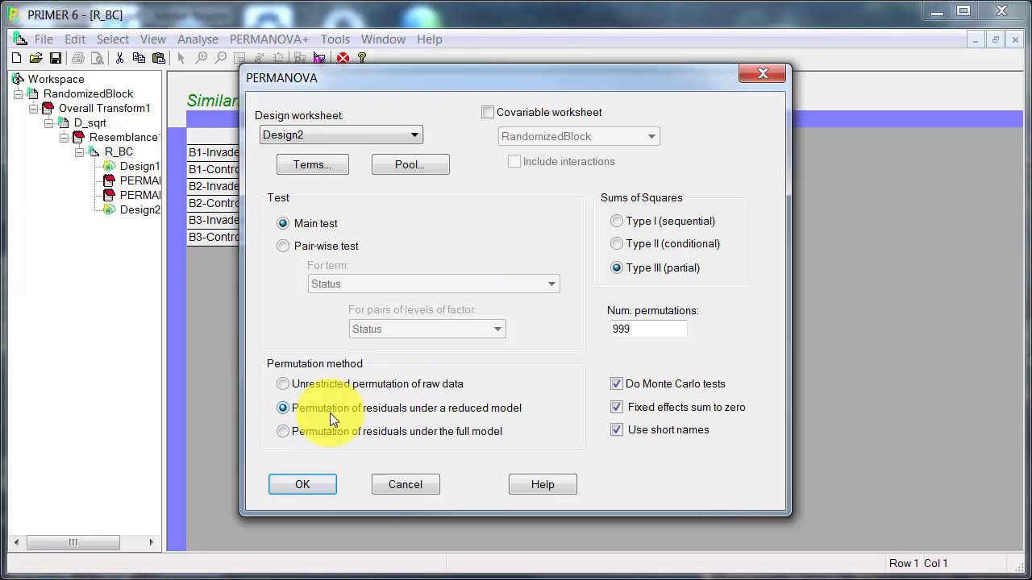
pyautogui.moveTo(600, 419)
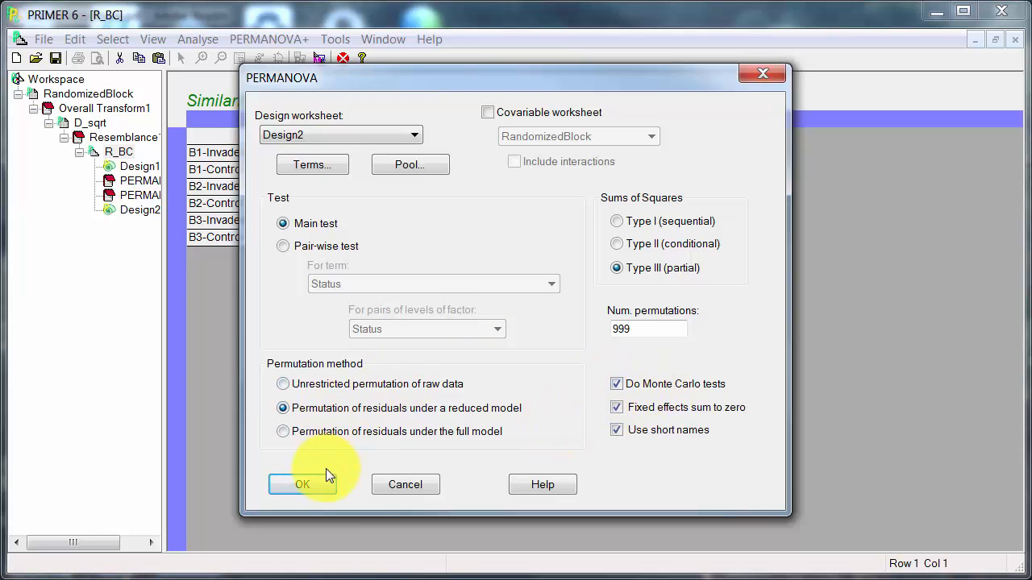
pyautogui.click(303, 484)
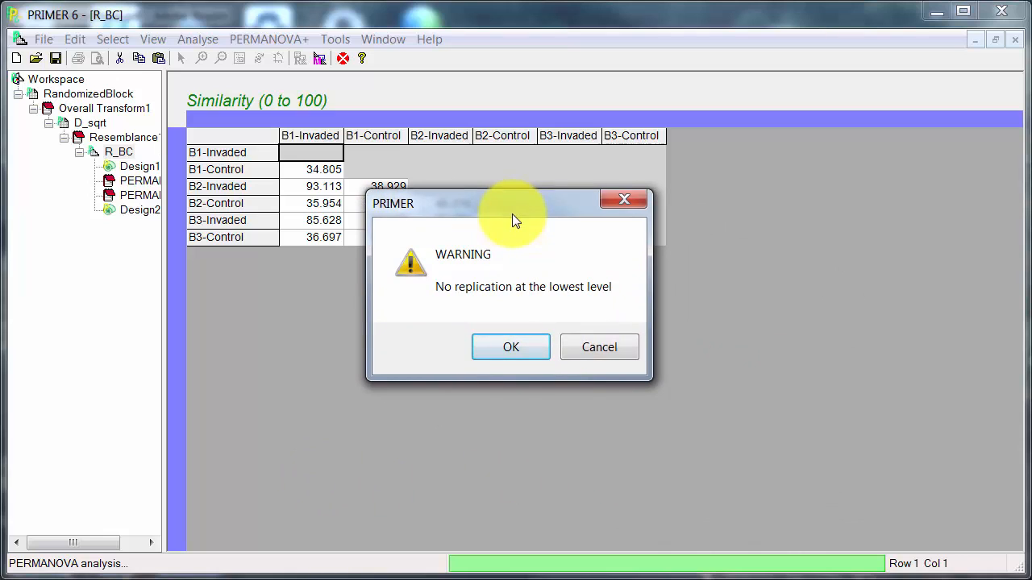
pyautogui.moveTo(529, 351)
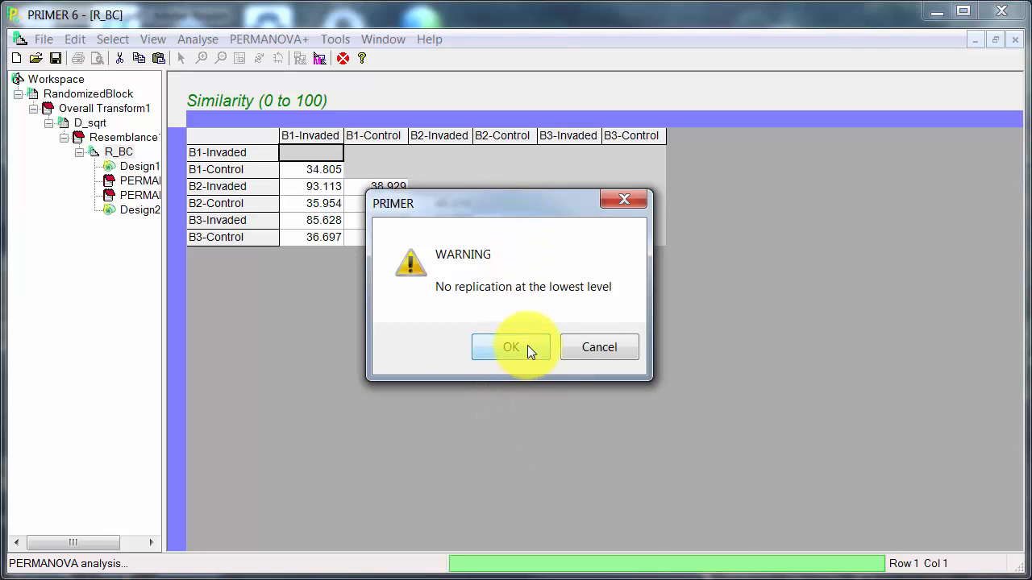
pyautogui.click(510, 347)
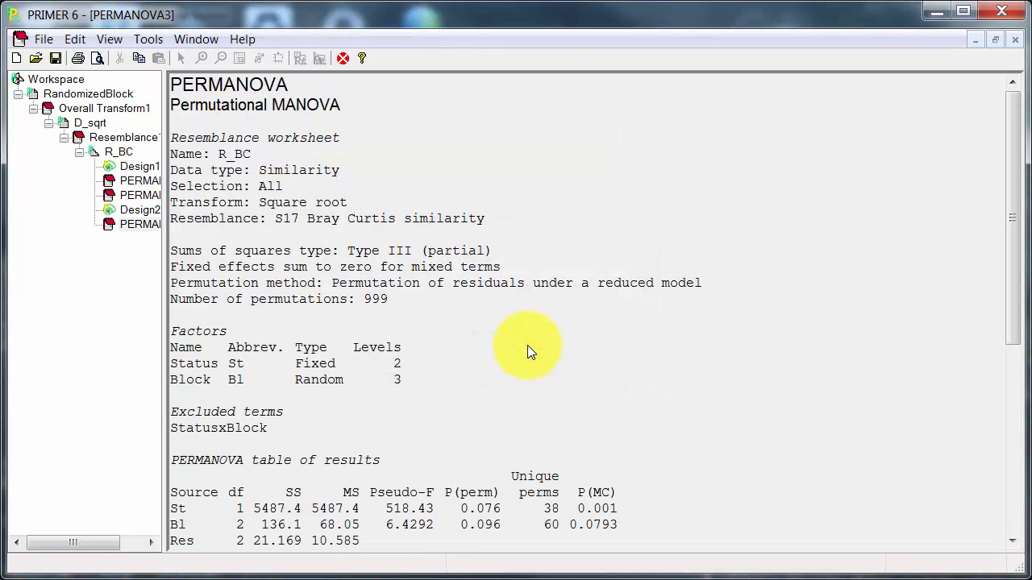
pyautogui.moveTo(516, 357)
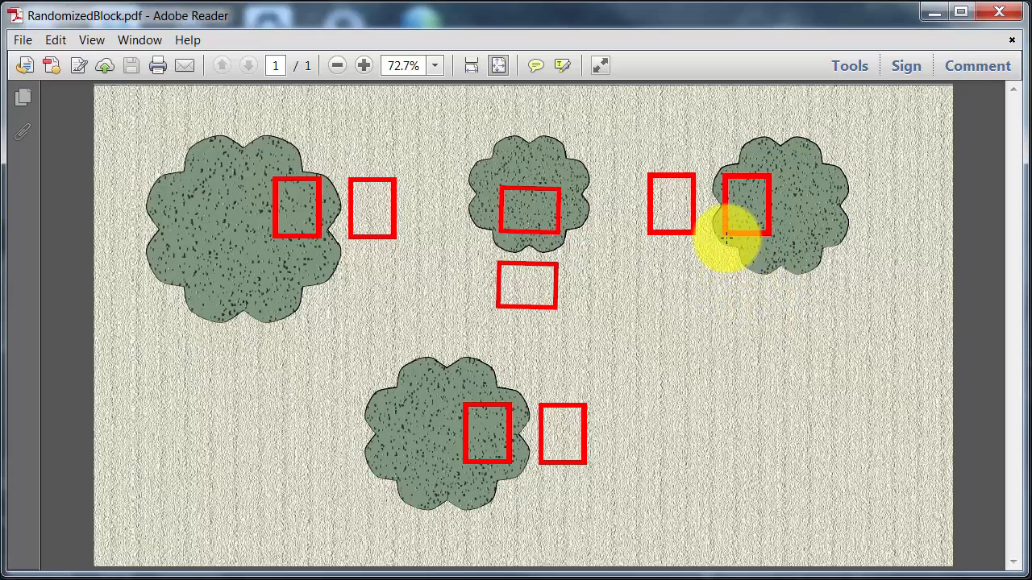
pyautogui.moveTo(641, 245)
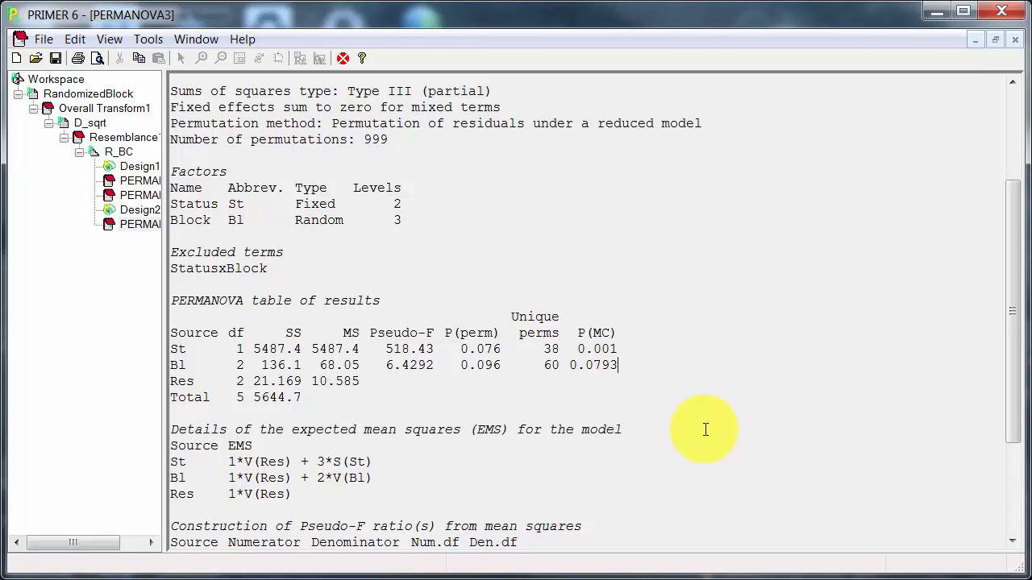
pyautogui.moveTo(470, 216)
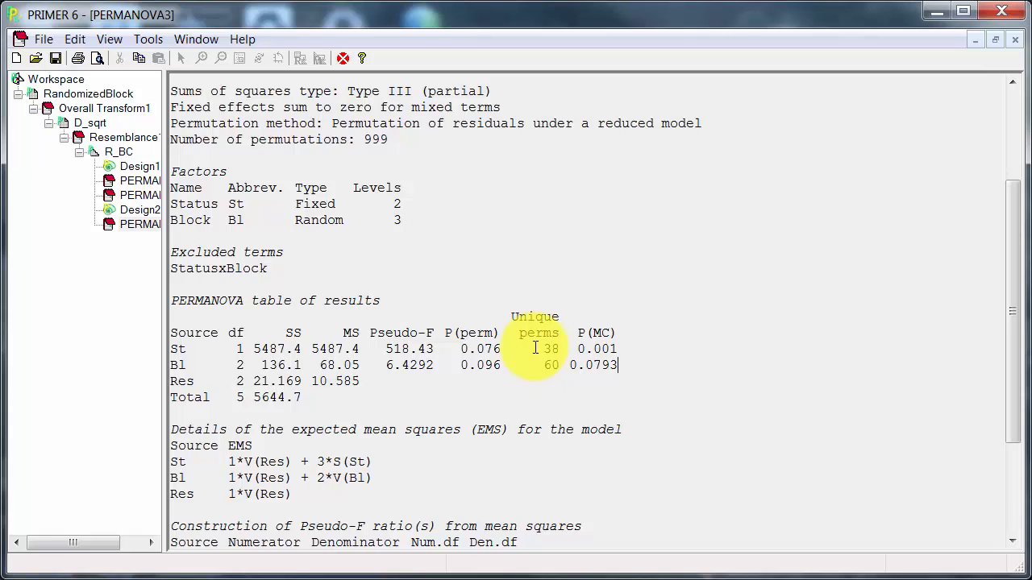
pyautogui.moveTo(522, 358)
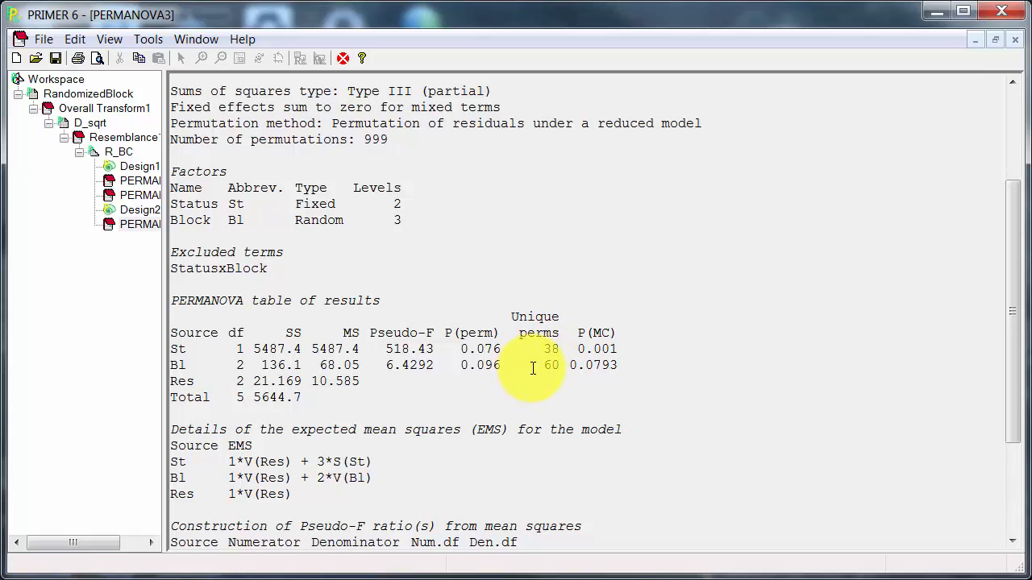
pyautogui.moveTo(777, 332)
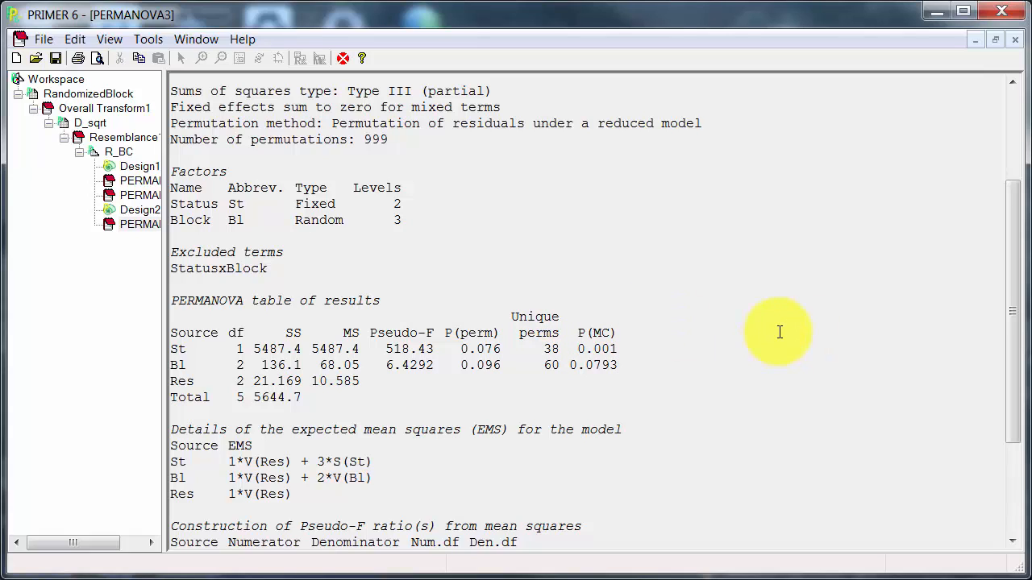
pyautogui.moveTo(692, 341)
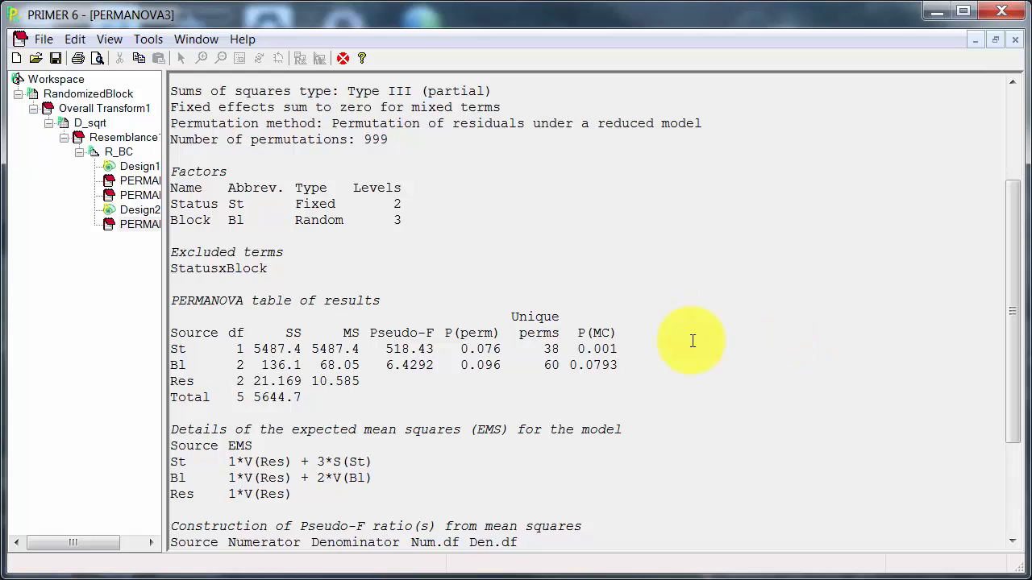
pyautogui.moveTo(658, 364)
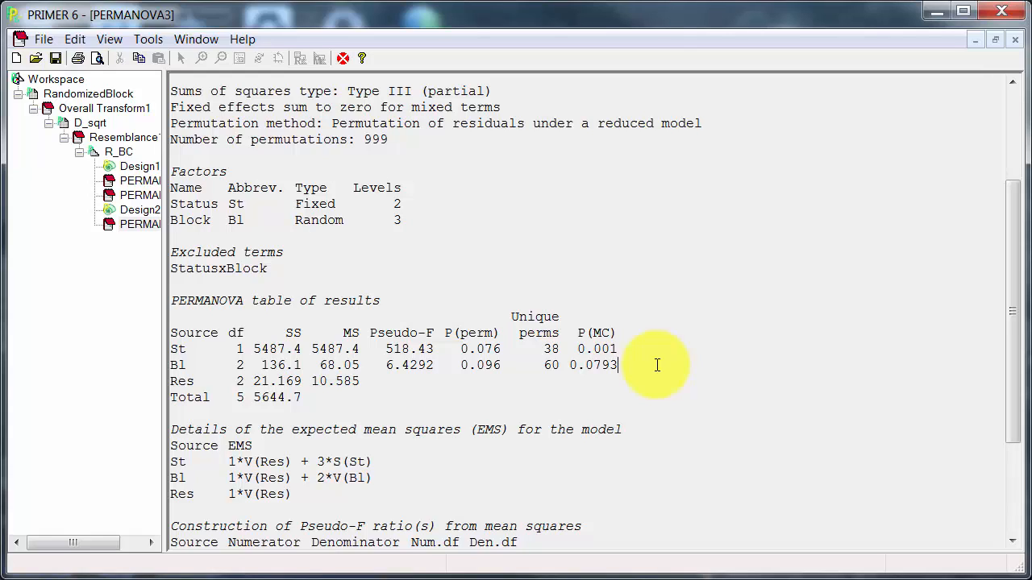
pyautogui.moveTo(658, 358)
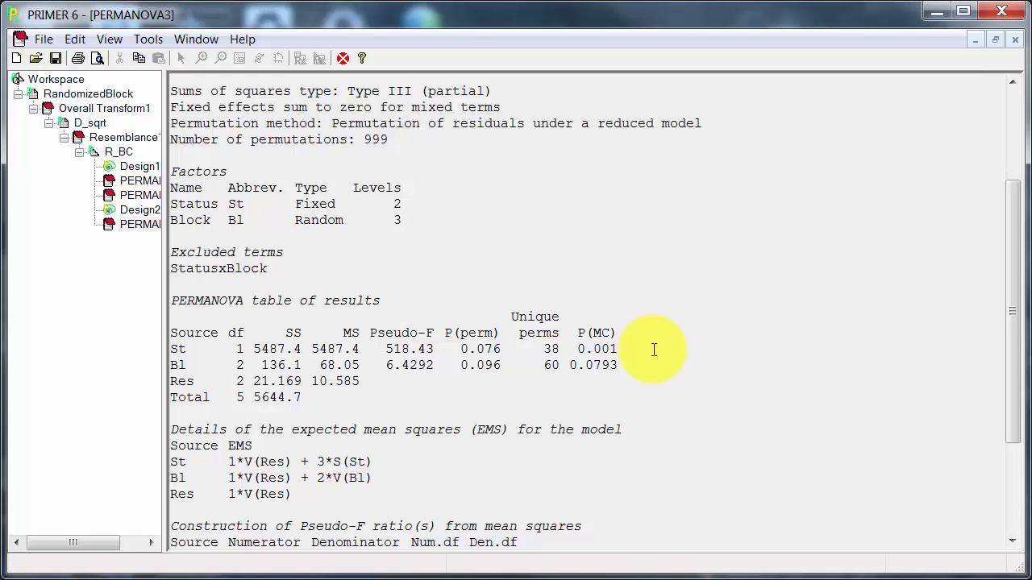
pyautogui.moveTo(632, 365)
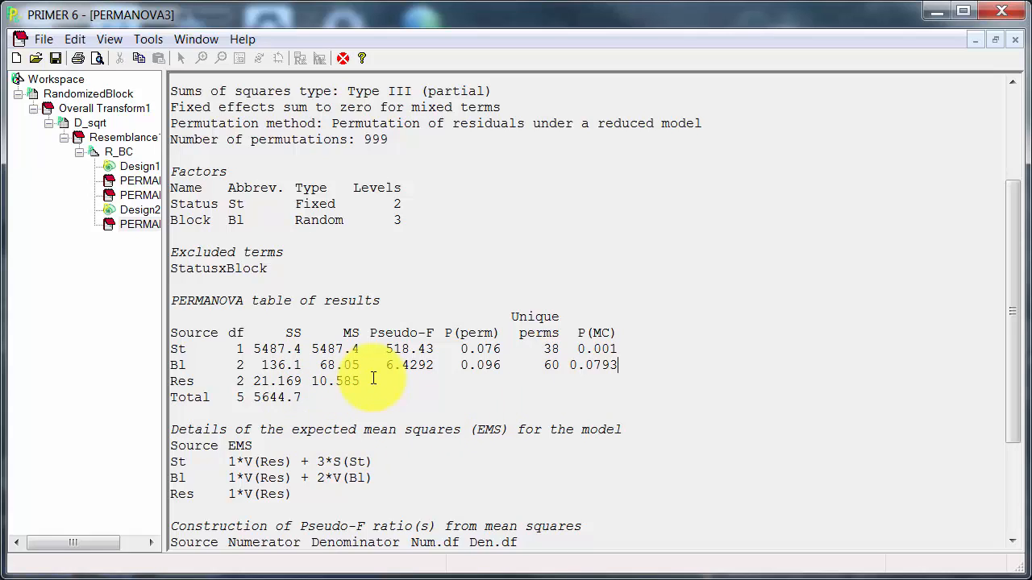
pyautogui.click(142, 180)
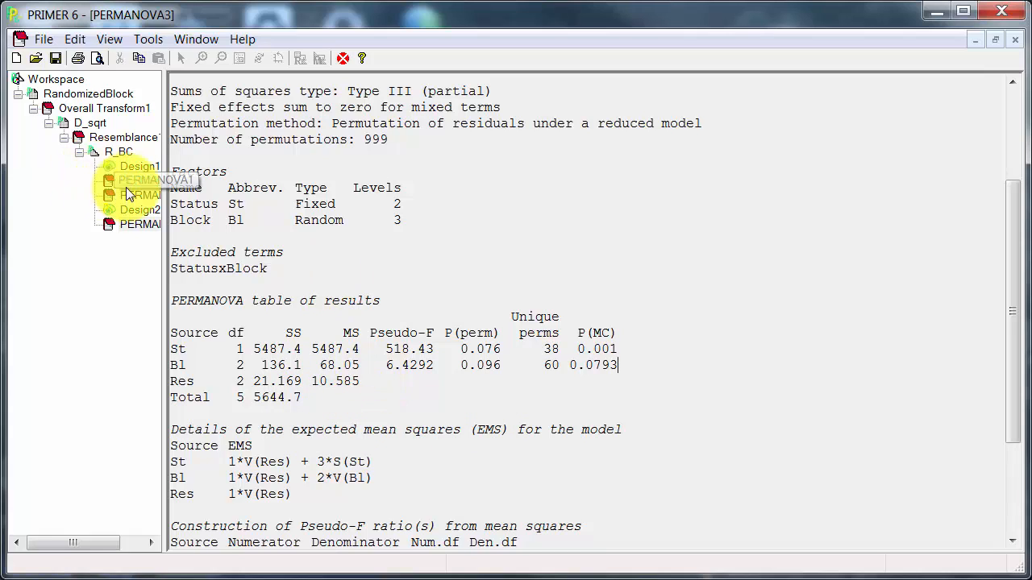
pyautogui.click(162, 180)
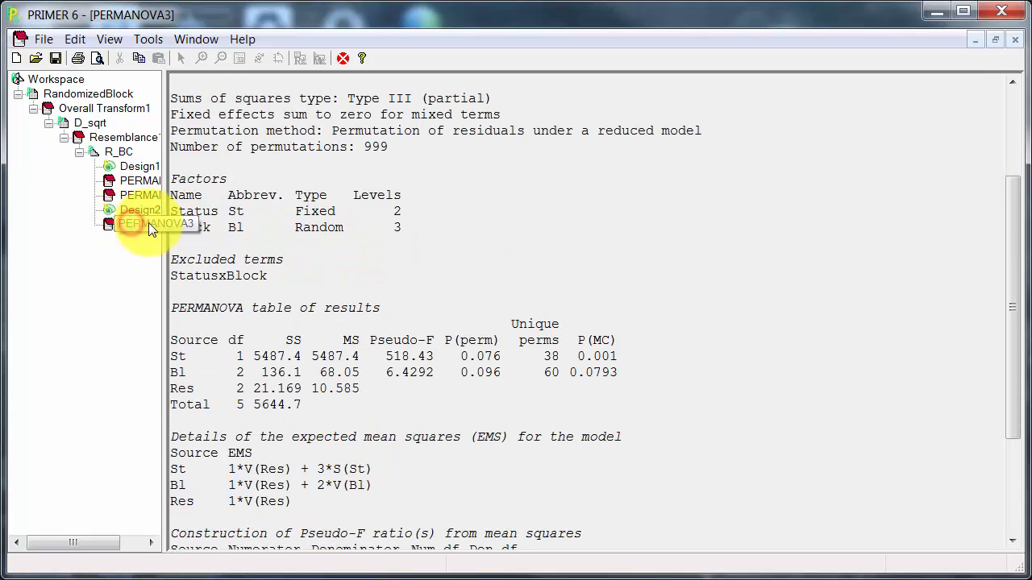
# Step: Show the original RandomizedBlock abundance data worksheet
pyautogui.click(139, 222)
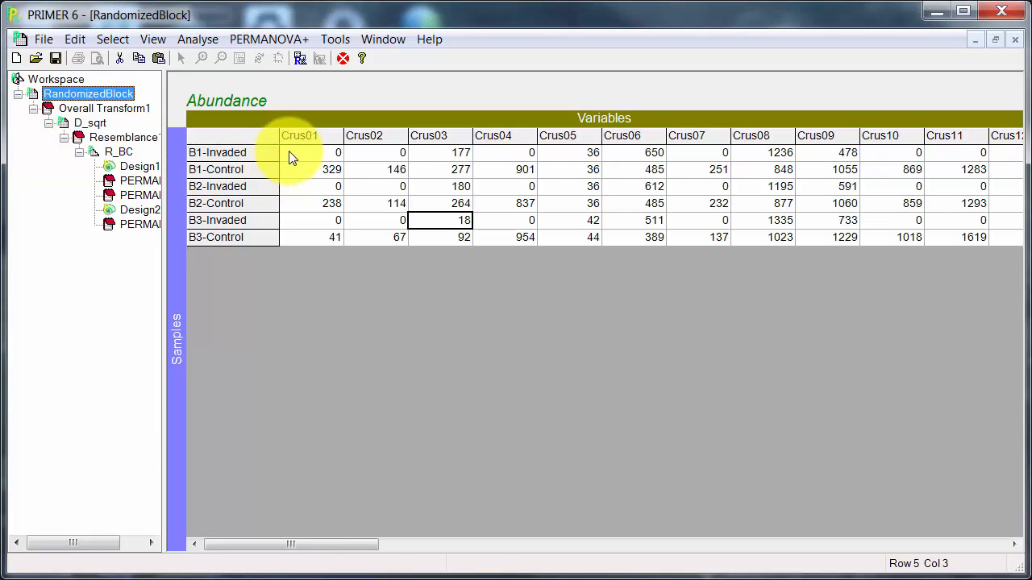
pyautogui.moveTo(282, 293)
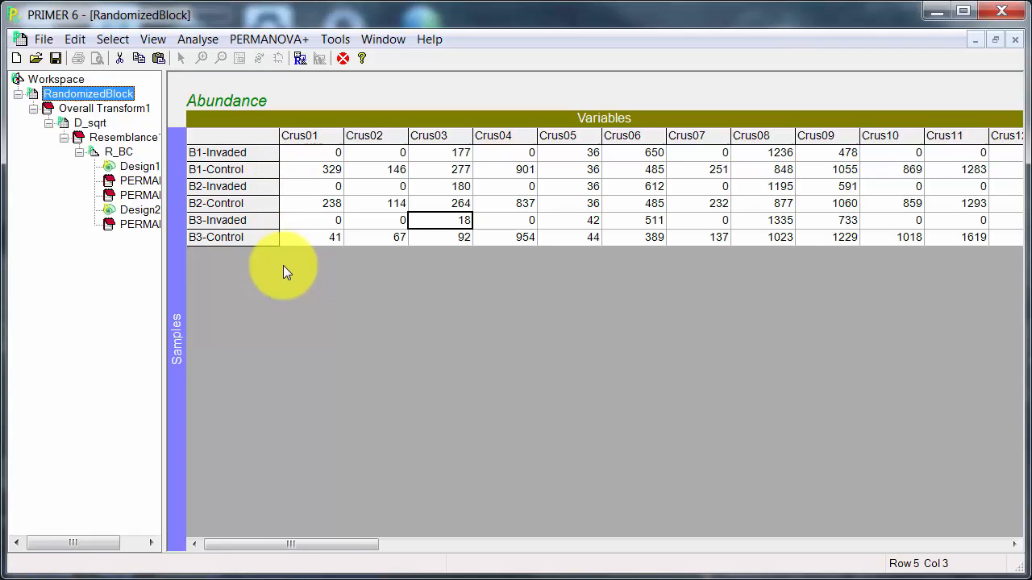
pyautogui.moveTo(289, 266)
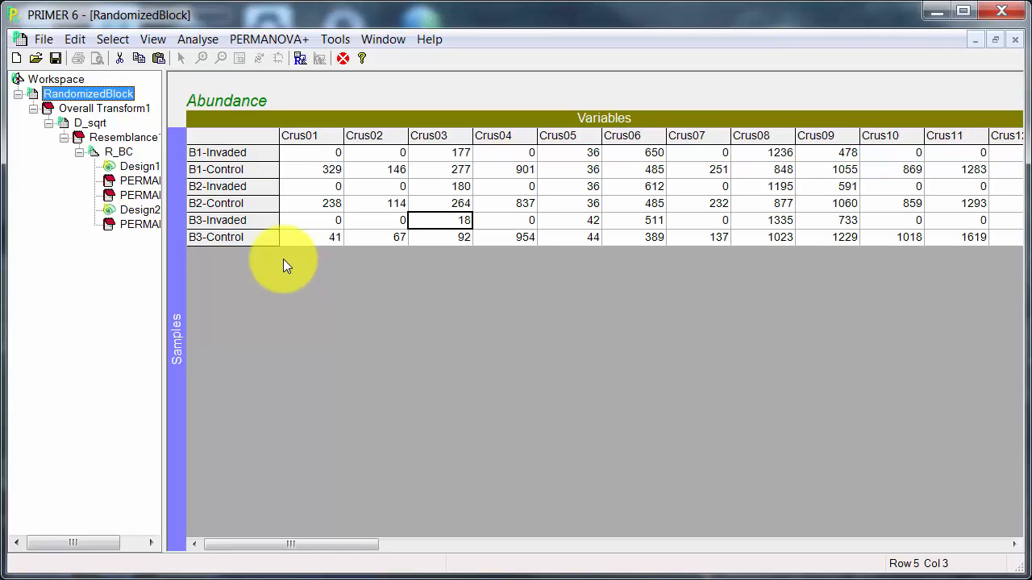